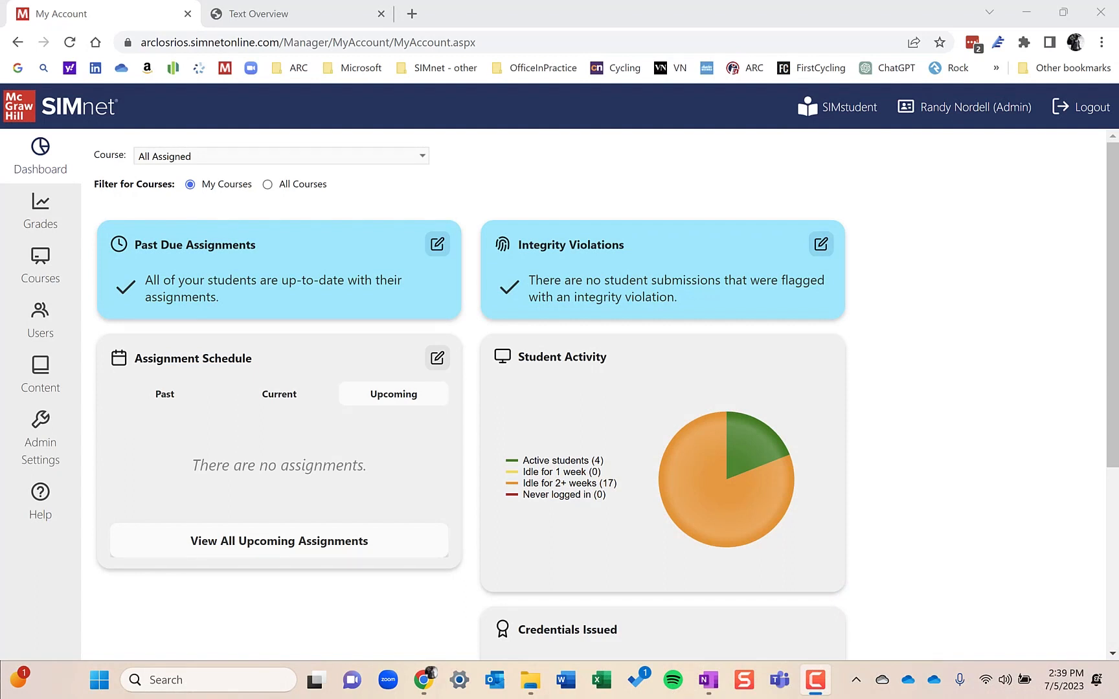
mouse_move(287, 259)
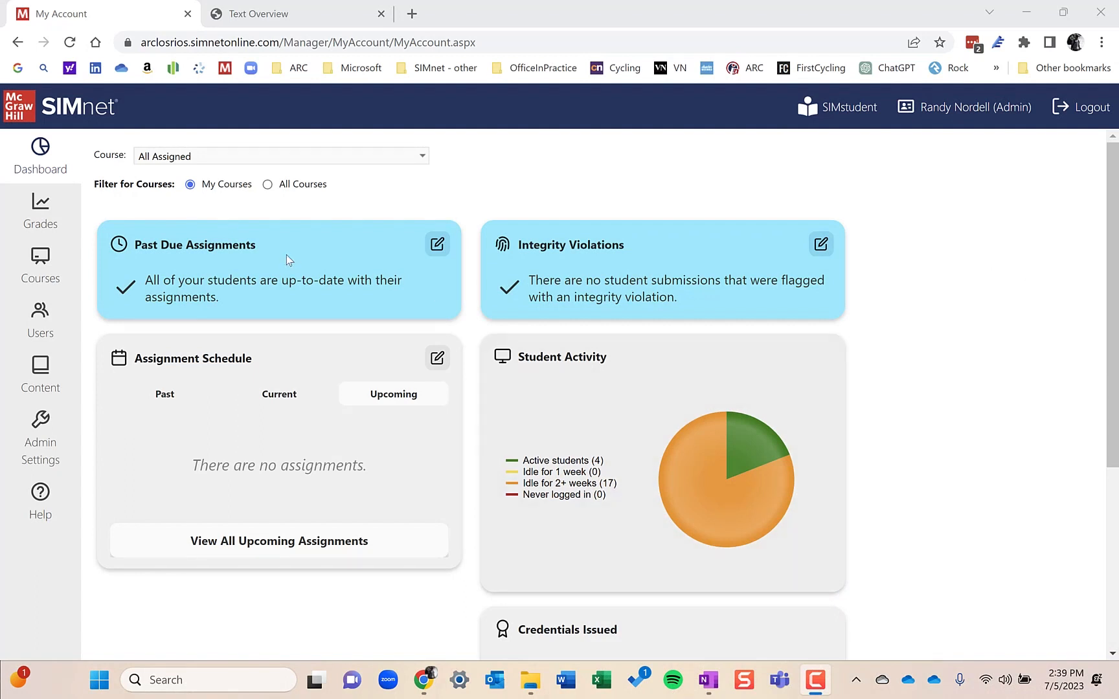
mouse_move(365, 261)
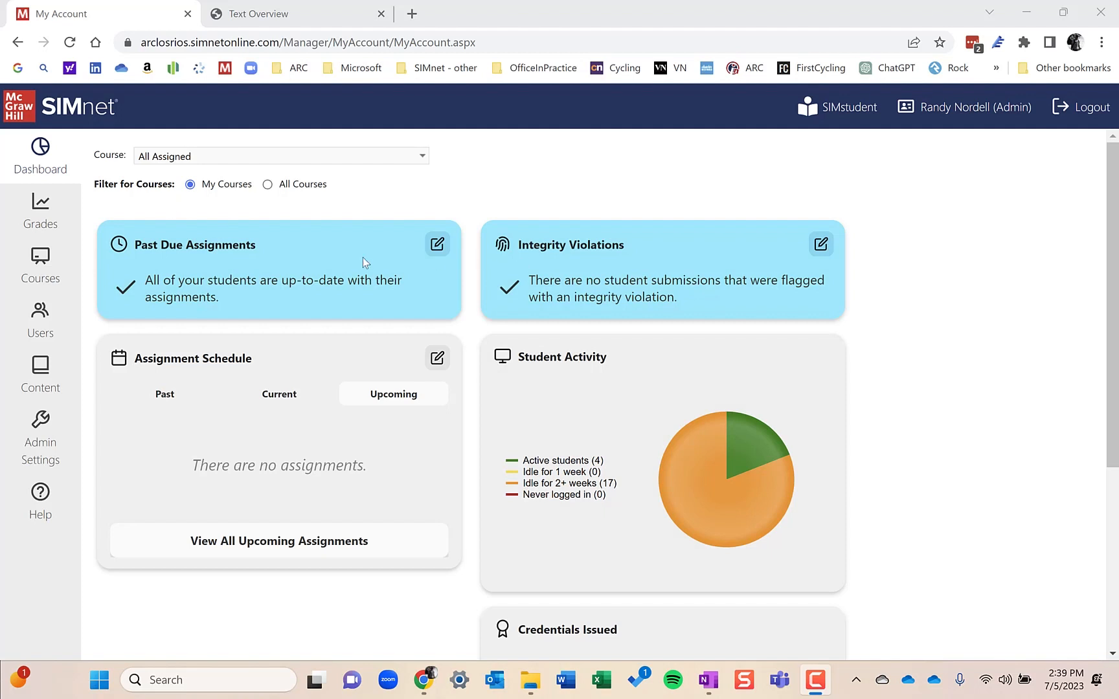
mouse_move(40, 210)
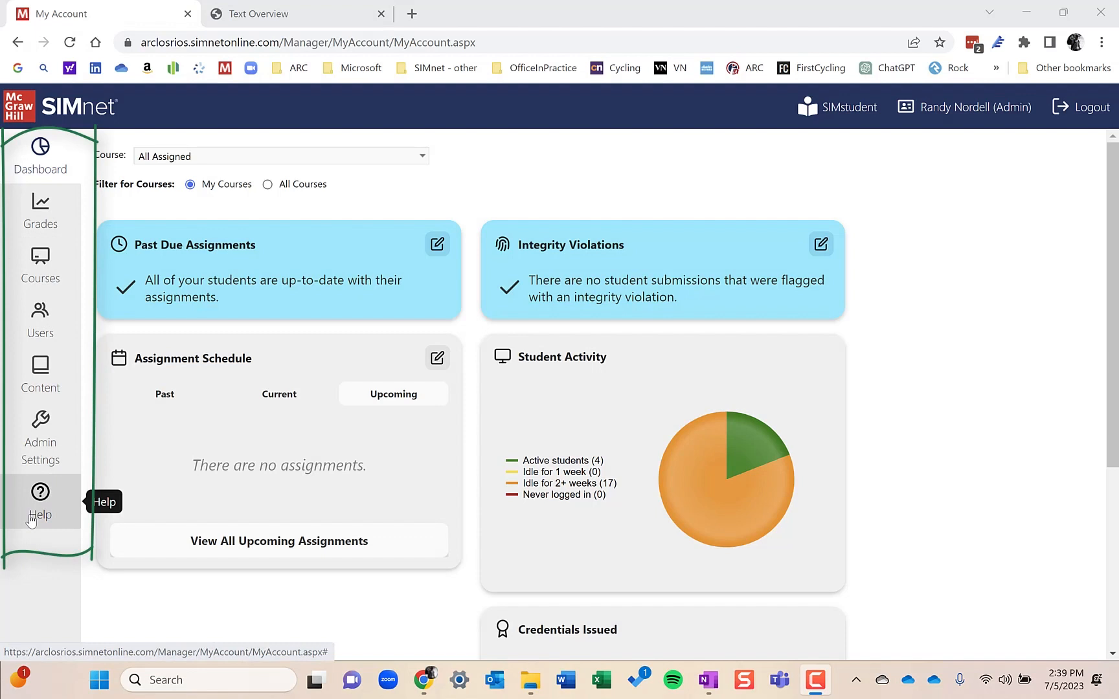
mouse_move(58, 435)
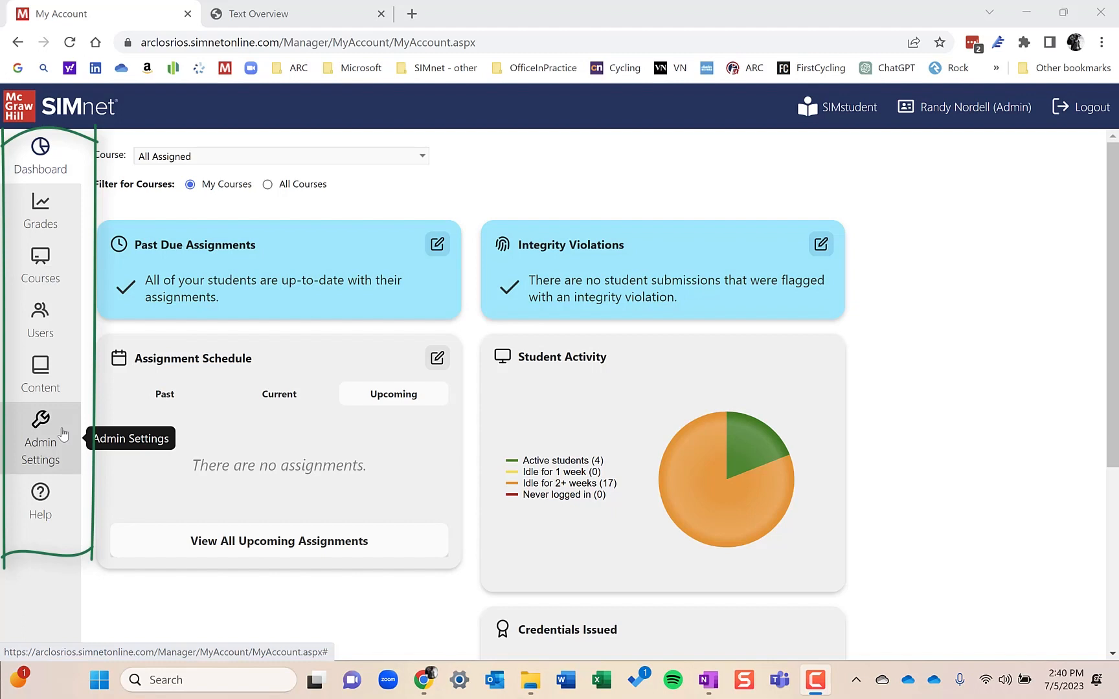
mouse_move(44, 422)
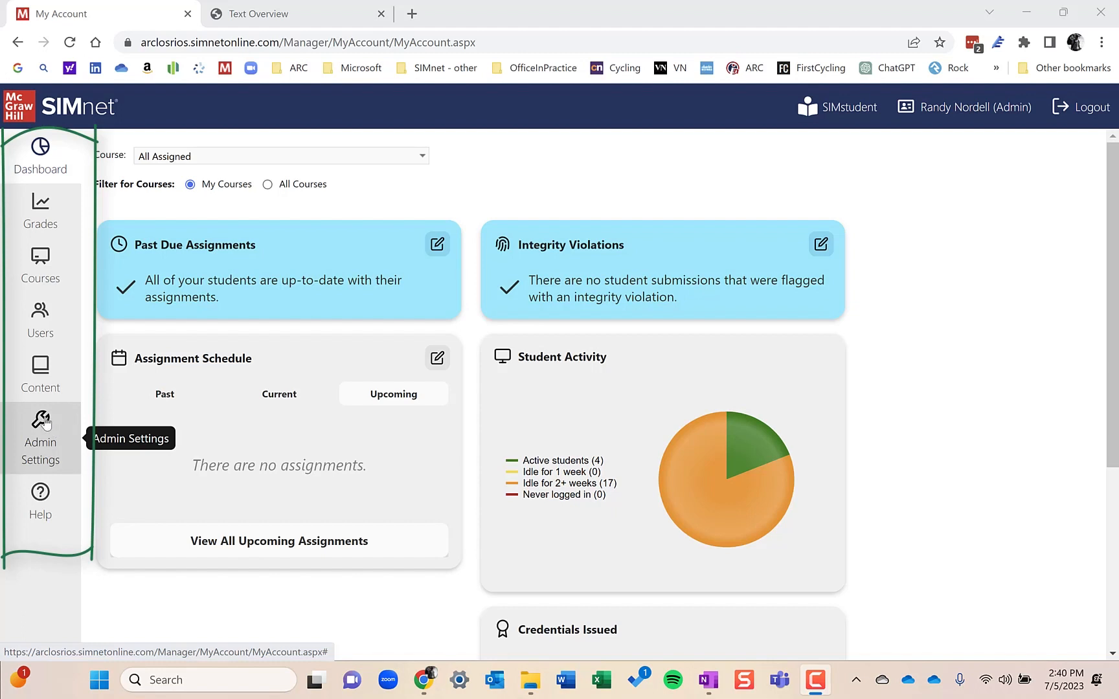
mouse_move(65, 435)
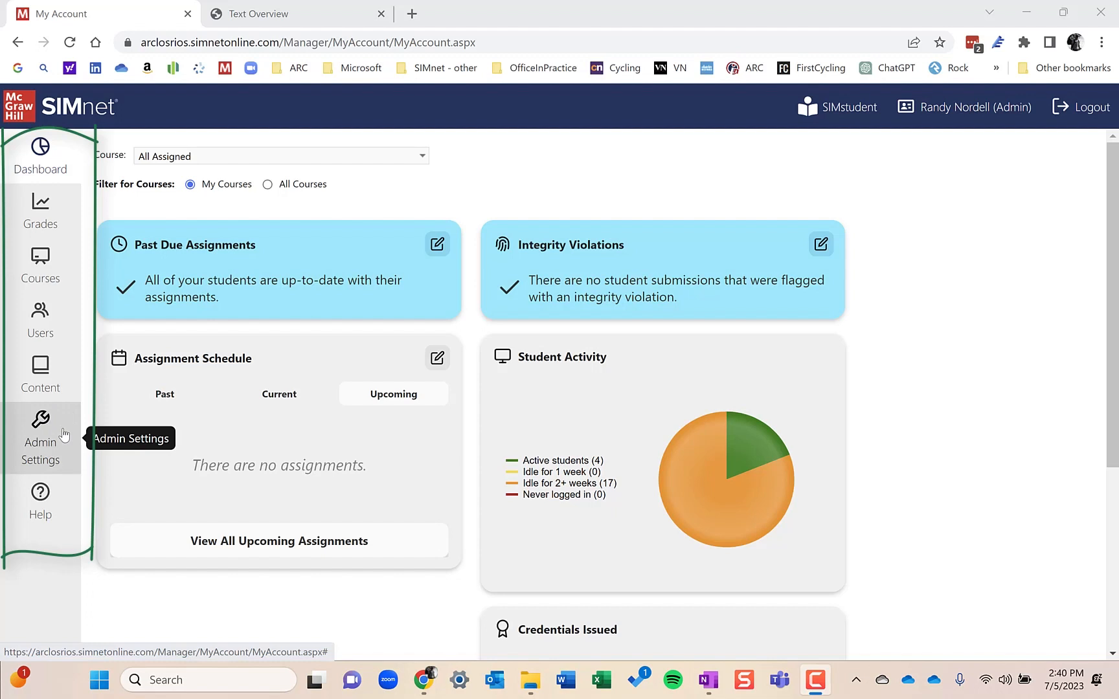
mouse_move(40, 375)
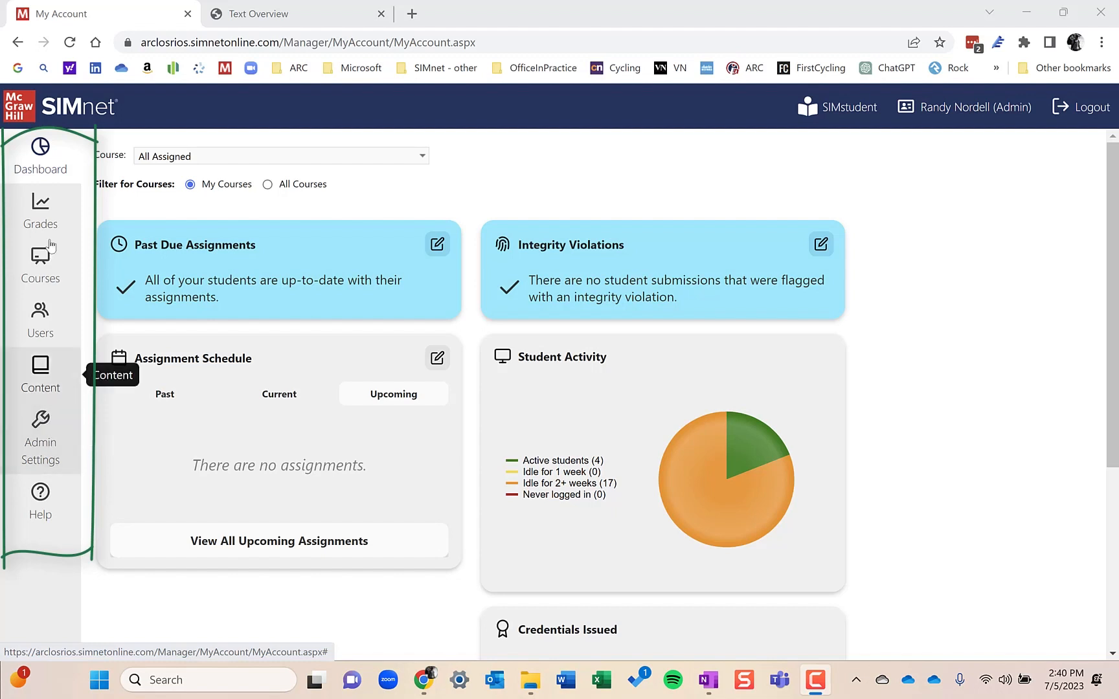
mouse_move(40, 320)
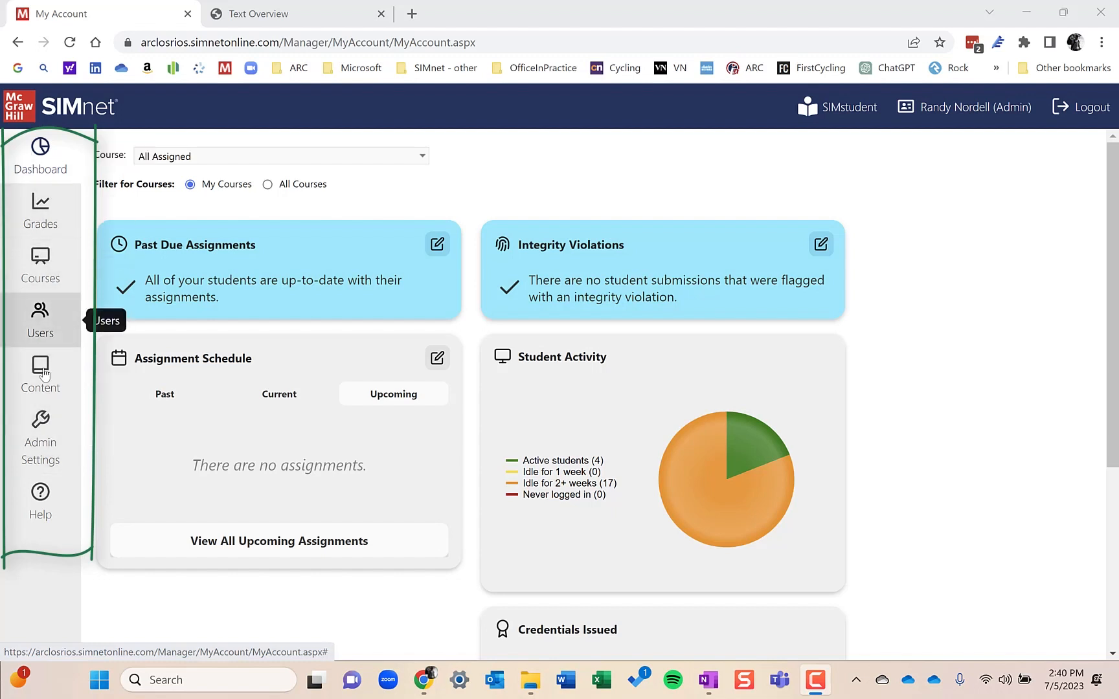
mouse_move(40, 435)
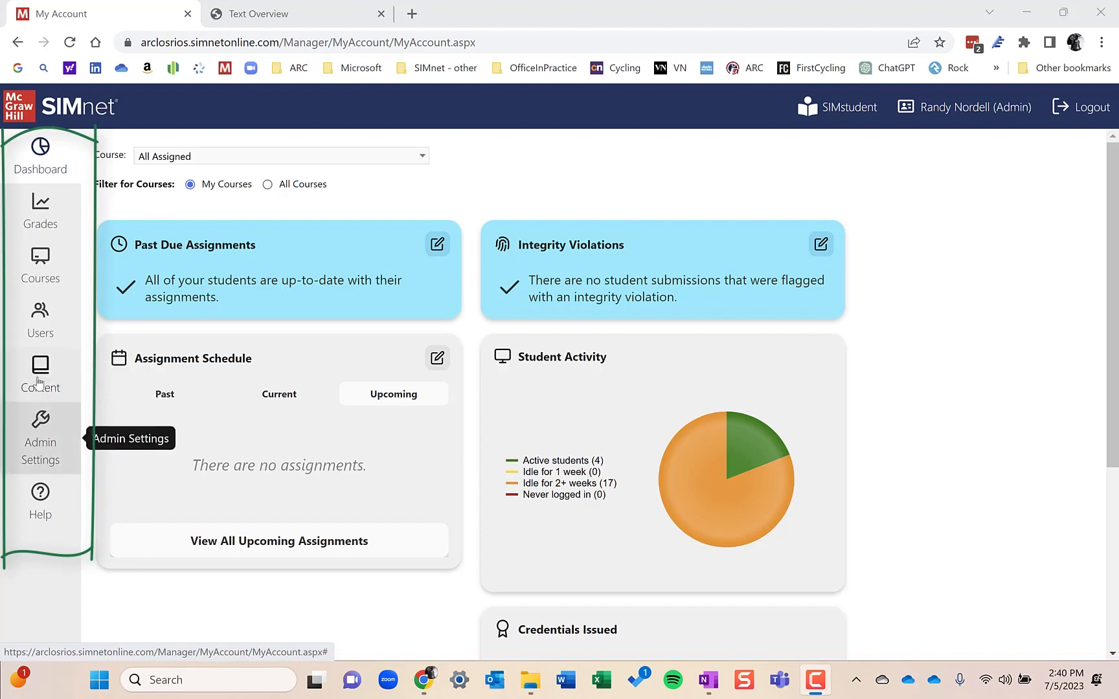
Open the SIMbooks catalogue and select the In Practice - Excel 365/2021 book to list its chapters.
left_click(40, 373)
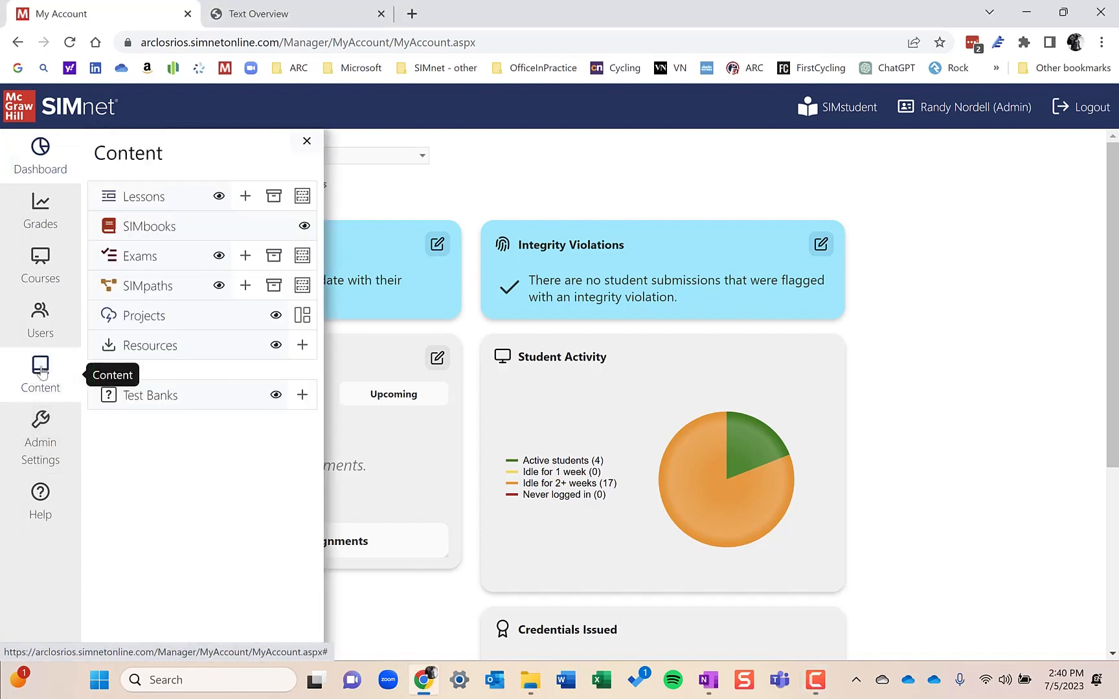
left_click(149, 226)
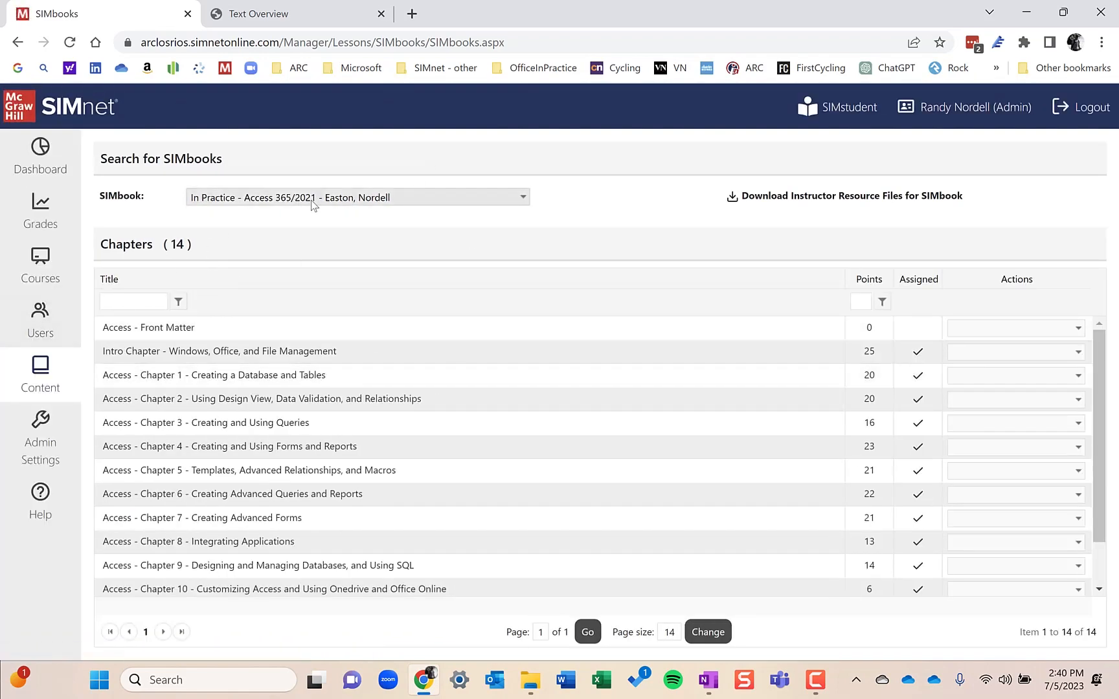
left_click(357, 197)
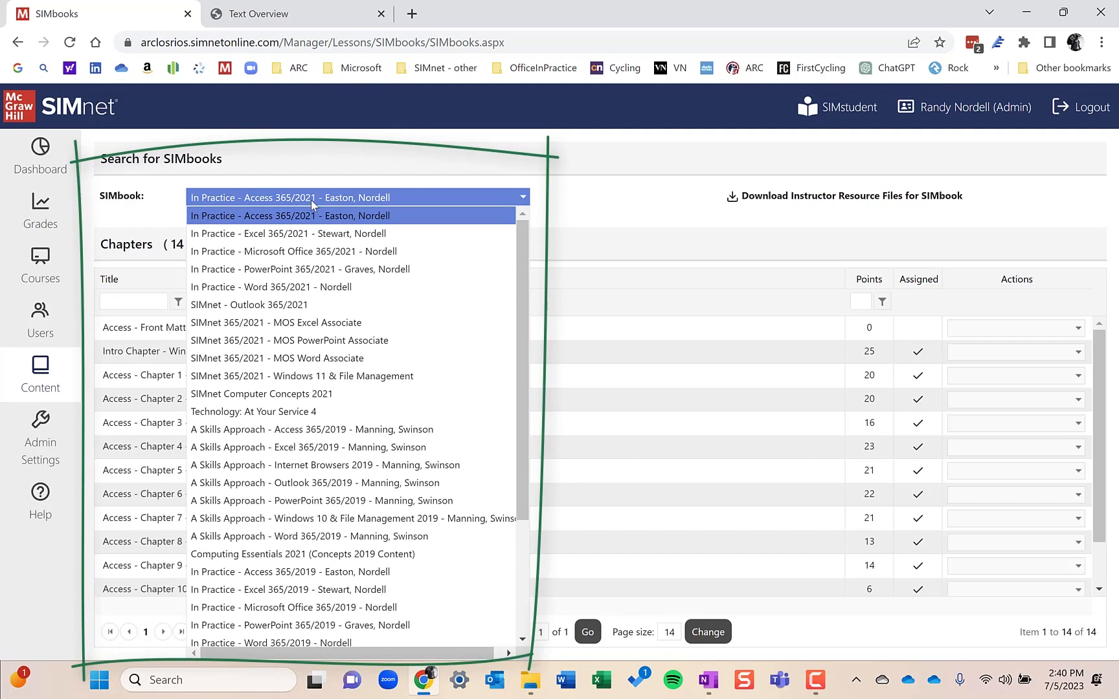
left_click(288, 233)
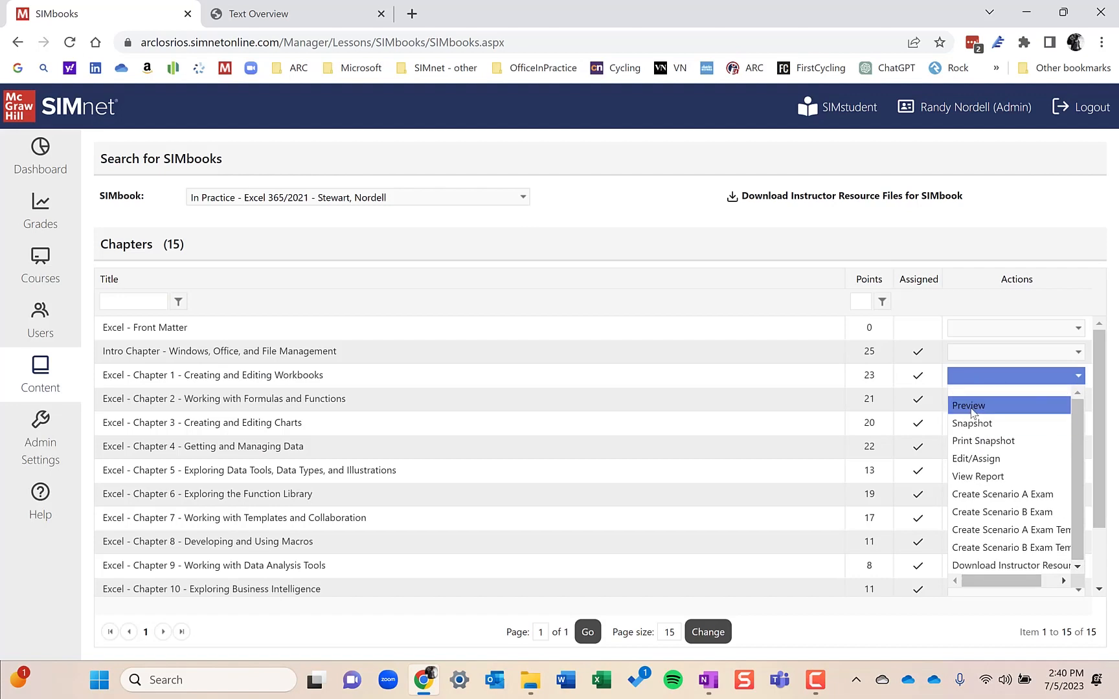
mouse_move(967, 406)
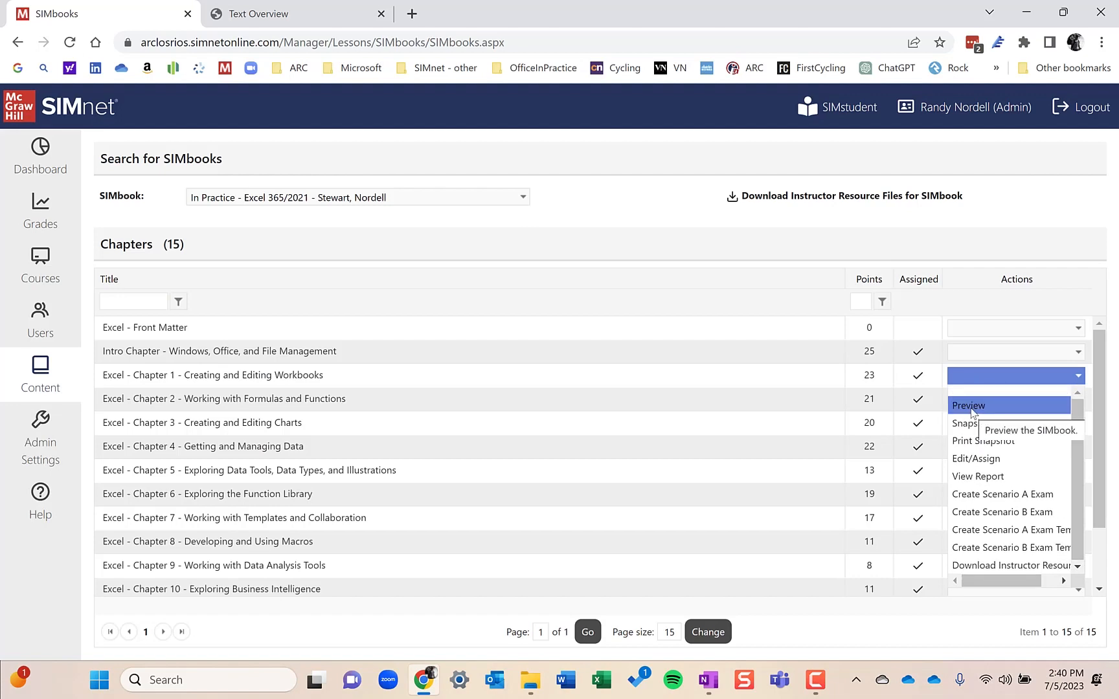
Preview Excel Chapter 1 as a SIMbook and show its table of contents.
left_click(967, 406)
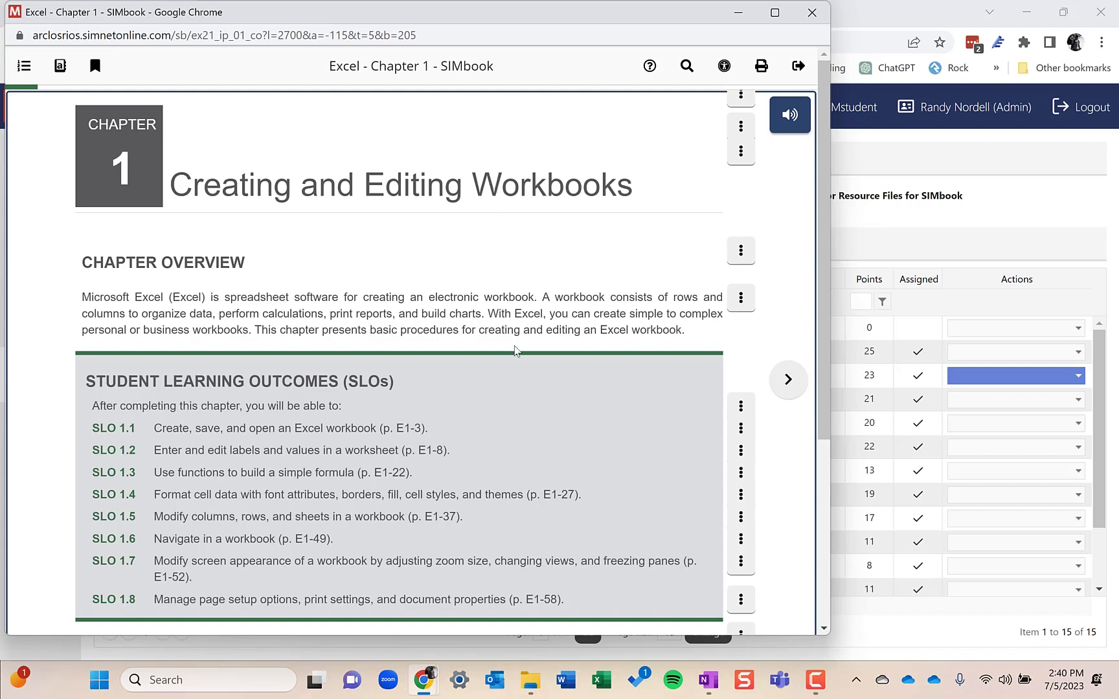
mouse_move(489, 431)
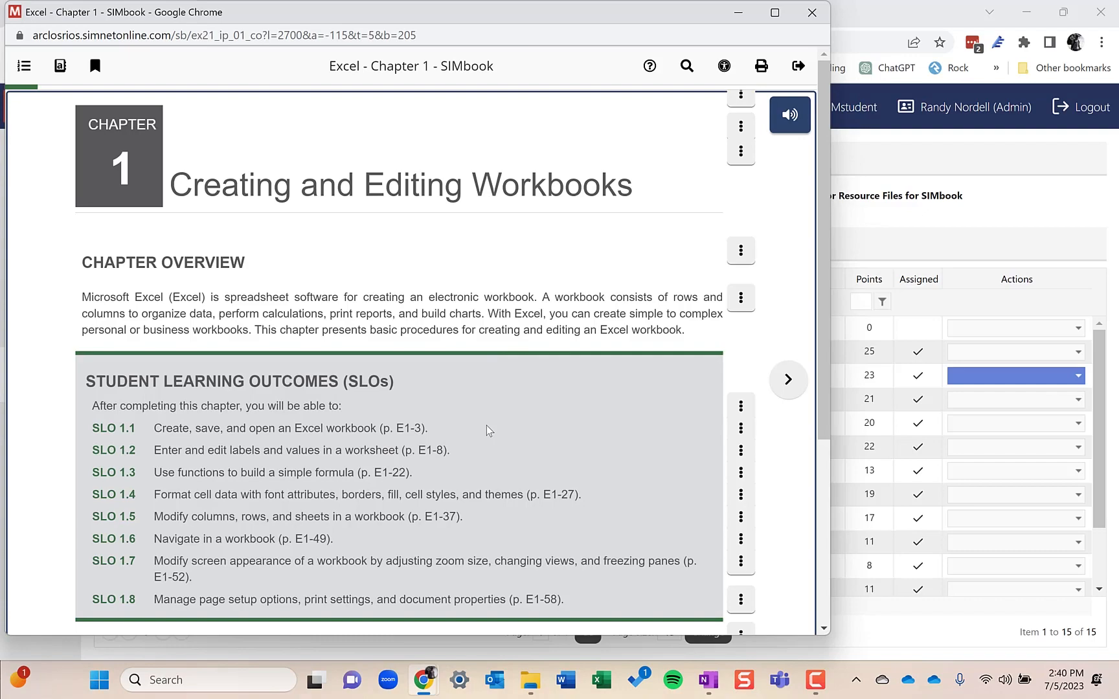
scroll("down", 3)
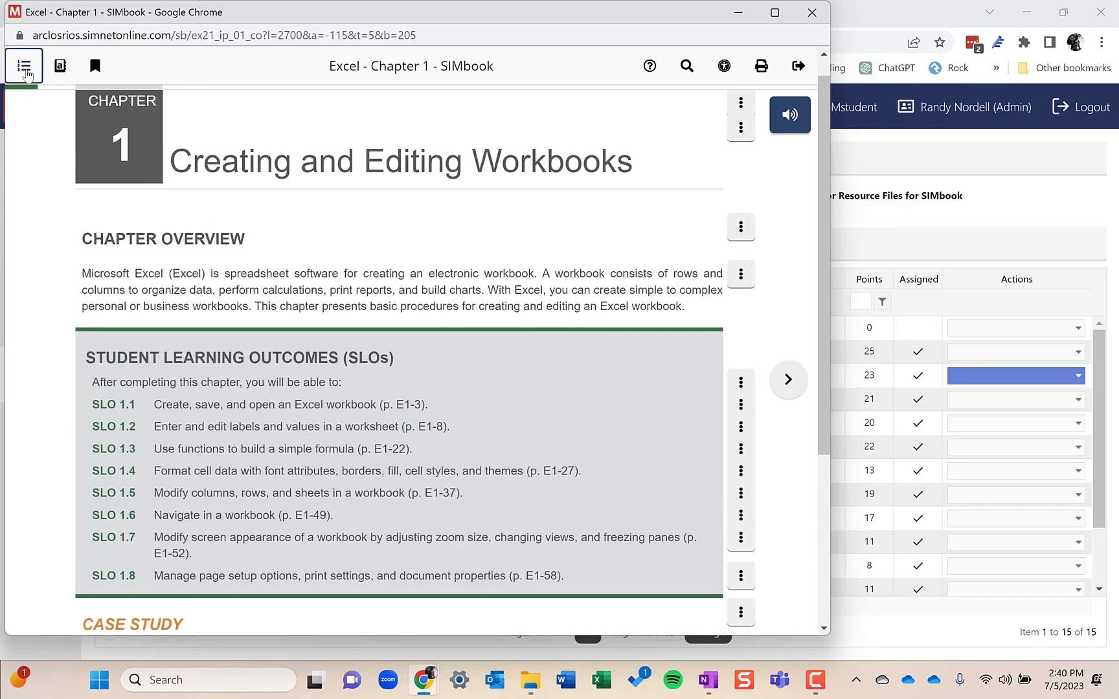
left_click(23, 65)
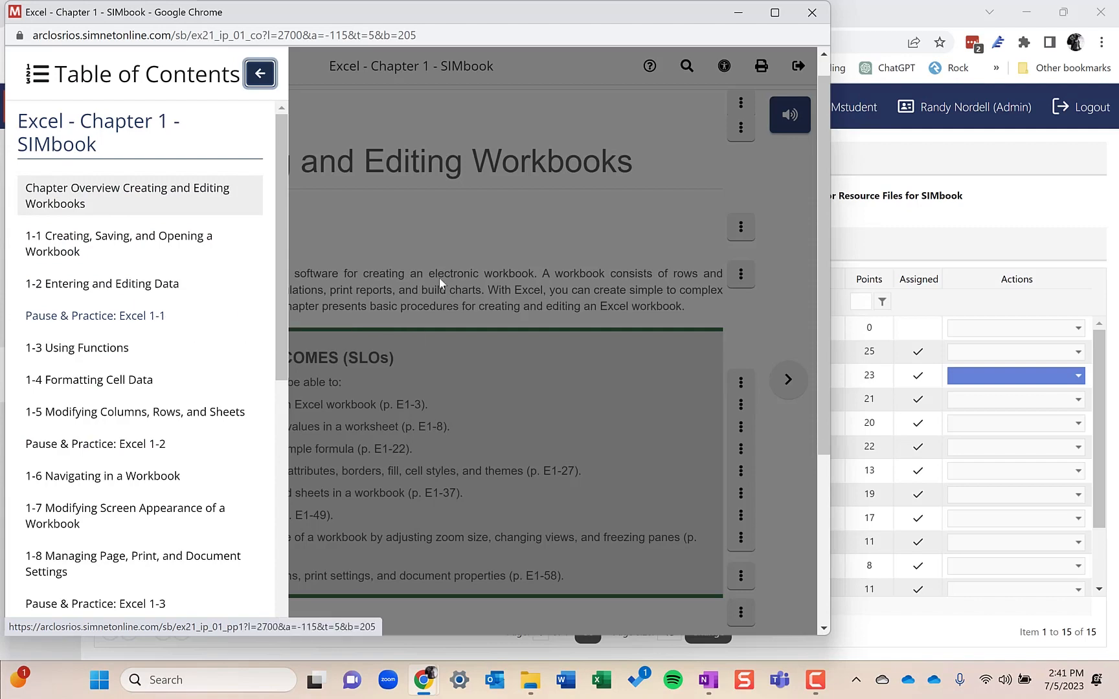
Close the table of contents and scroll through section 1-1 on creating and saving workbooks.
left_click(259, 74)
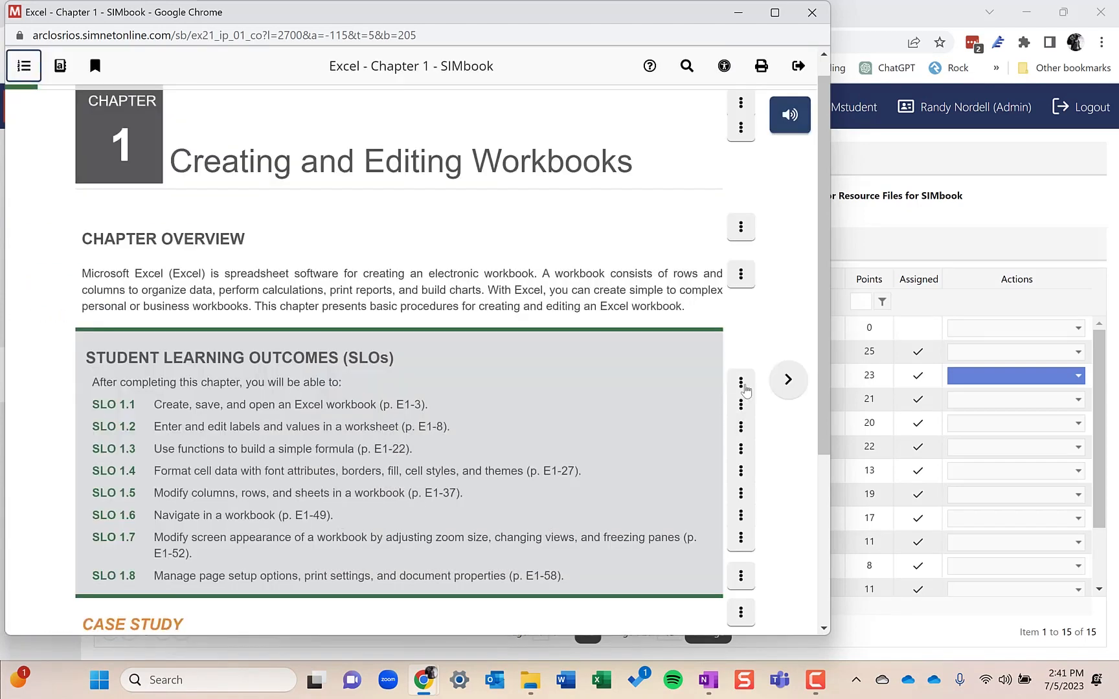
left_click(788, 379)
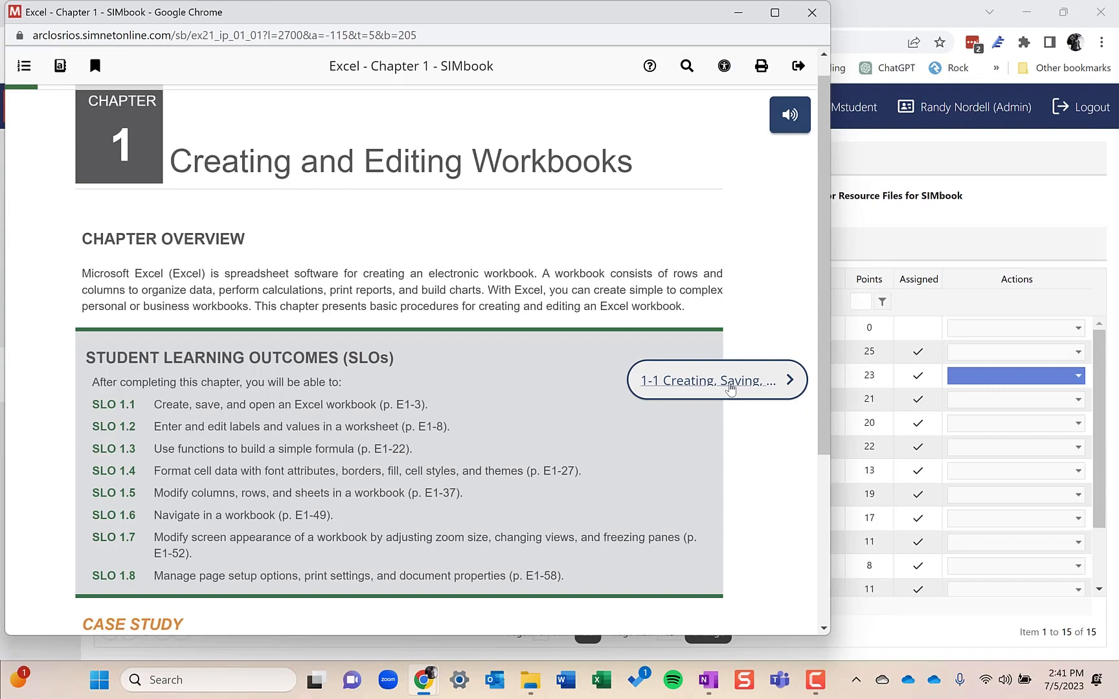
left_click(713, 379)
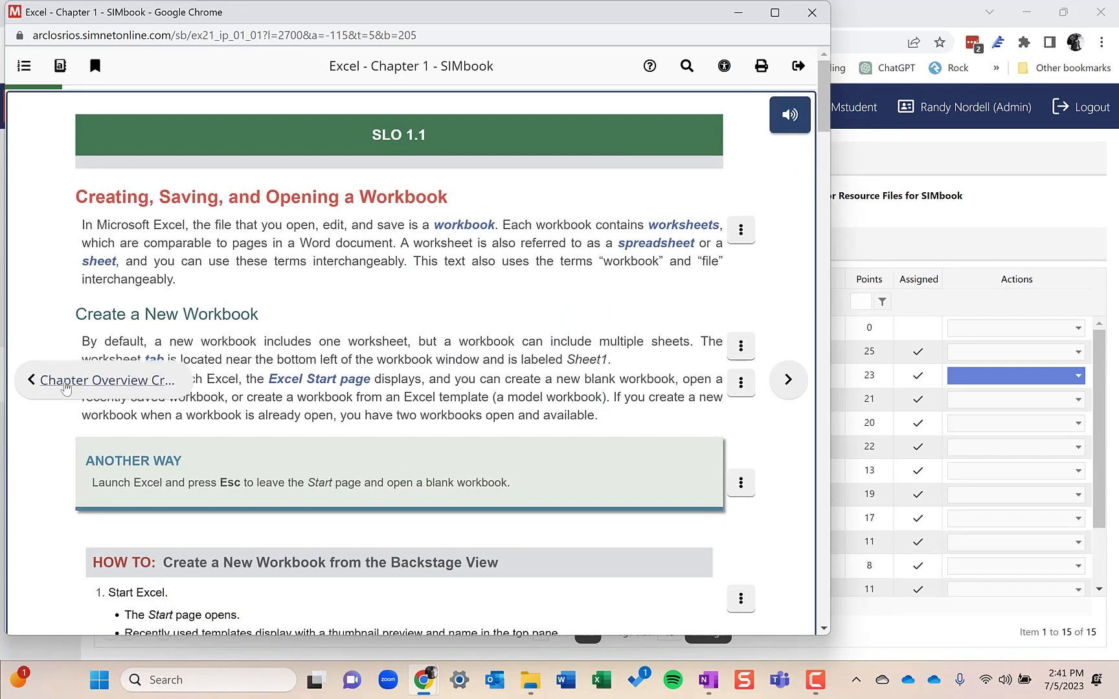
scroll("down", 3)
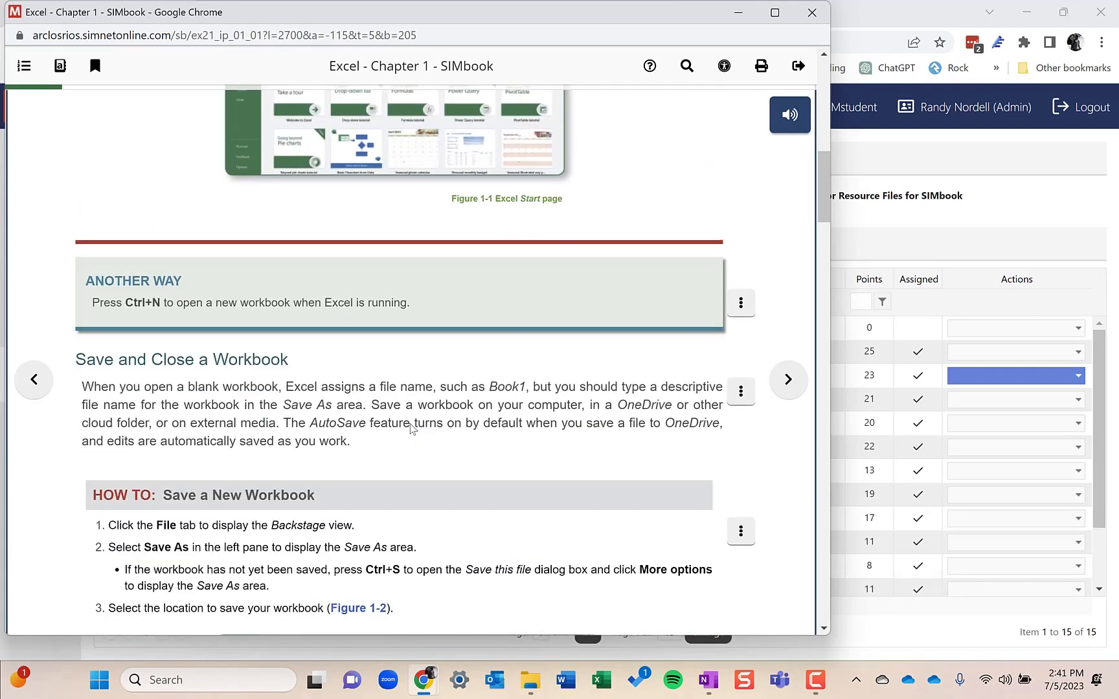
scroll("down", 3)
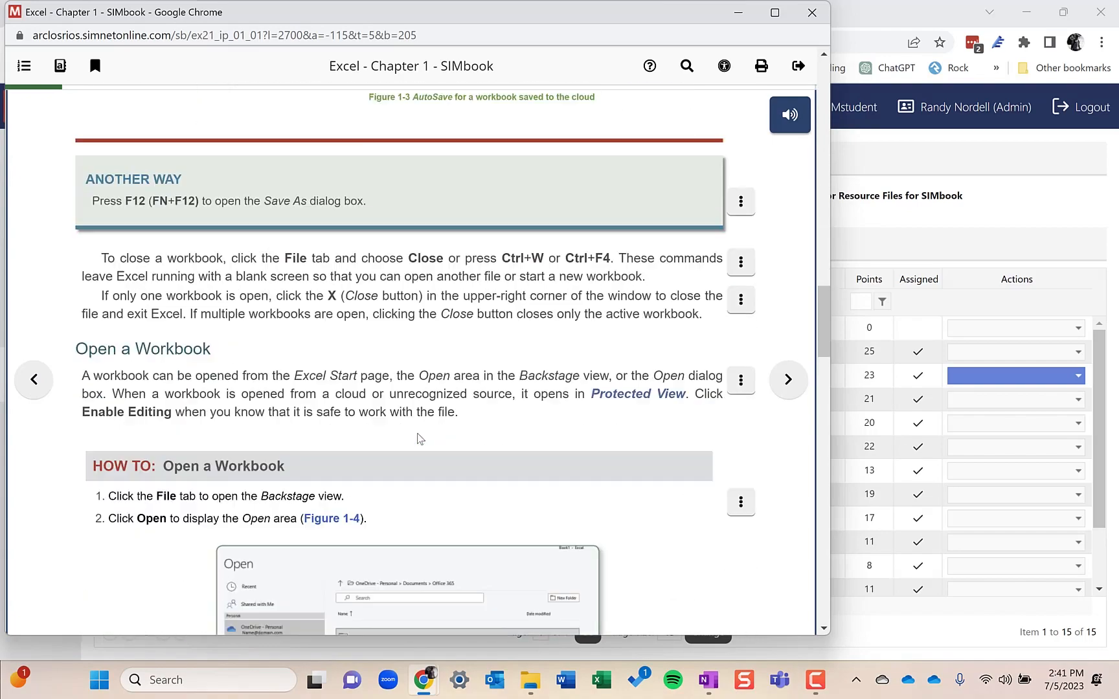
scroll("down", 3)
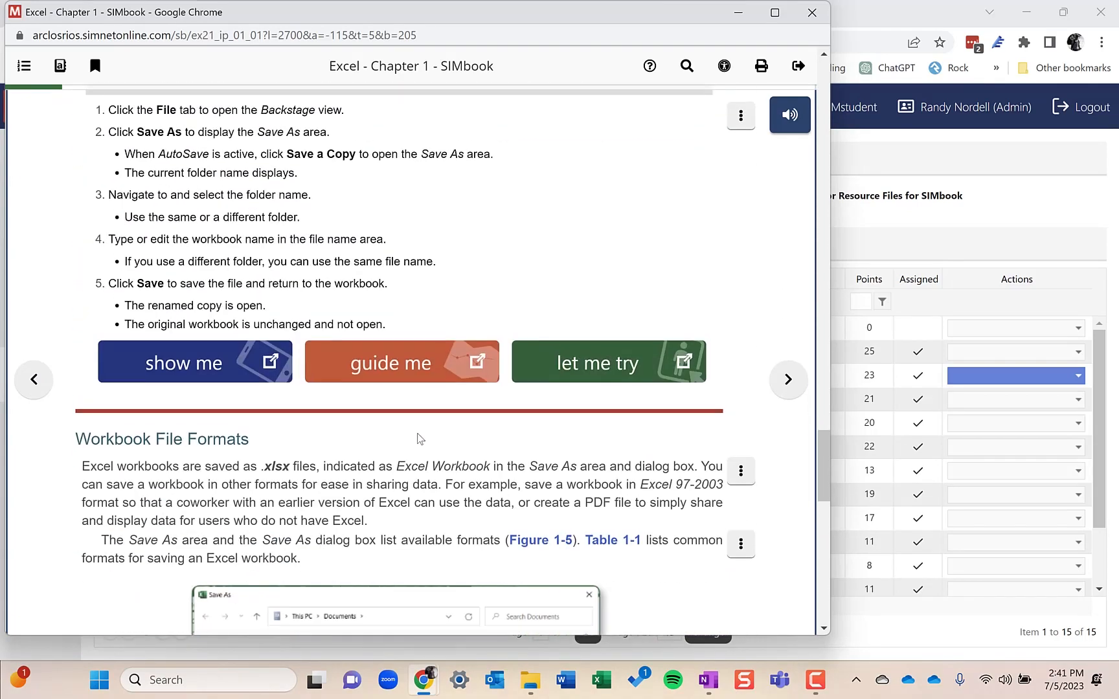
scroll("up", 3)
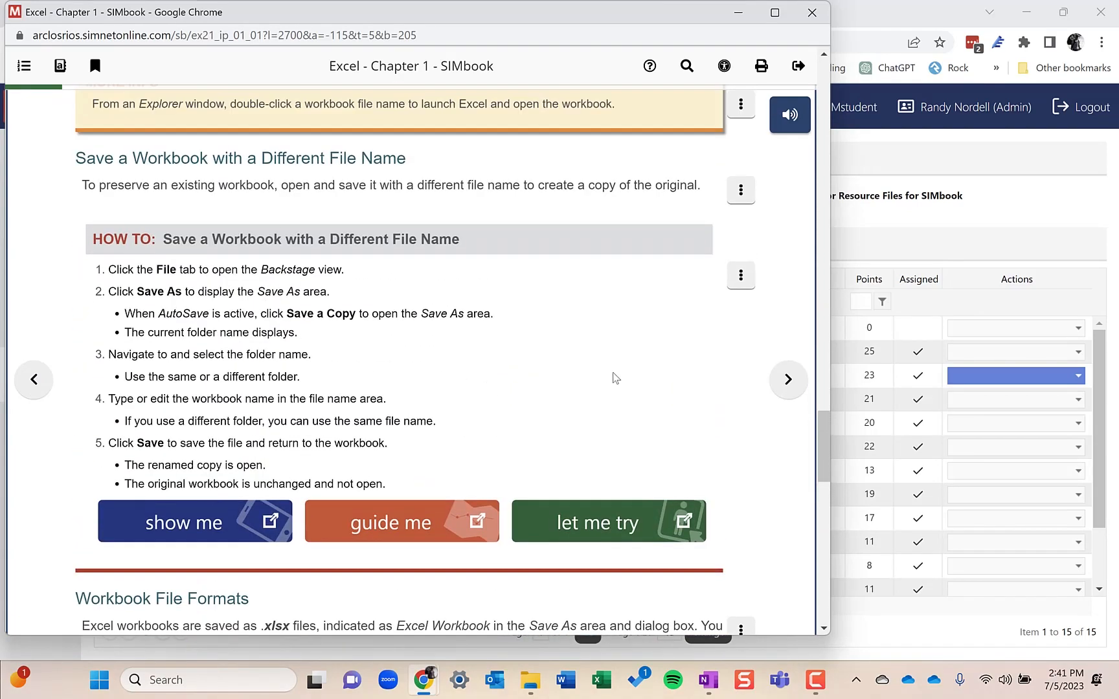
mouse_move(604, 376)
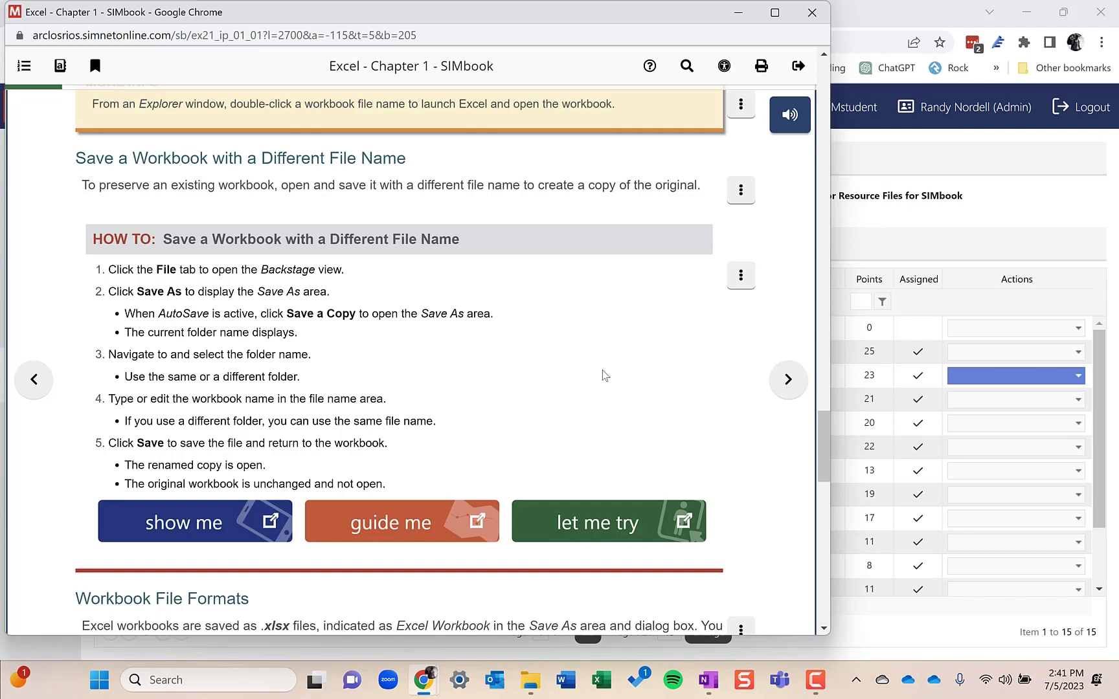
mouse_move(333, 442)
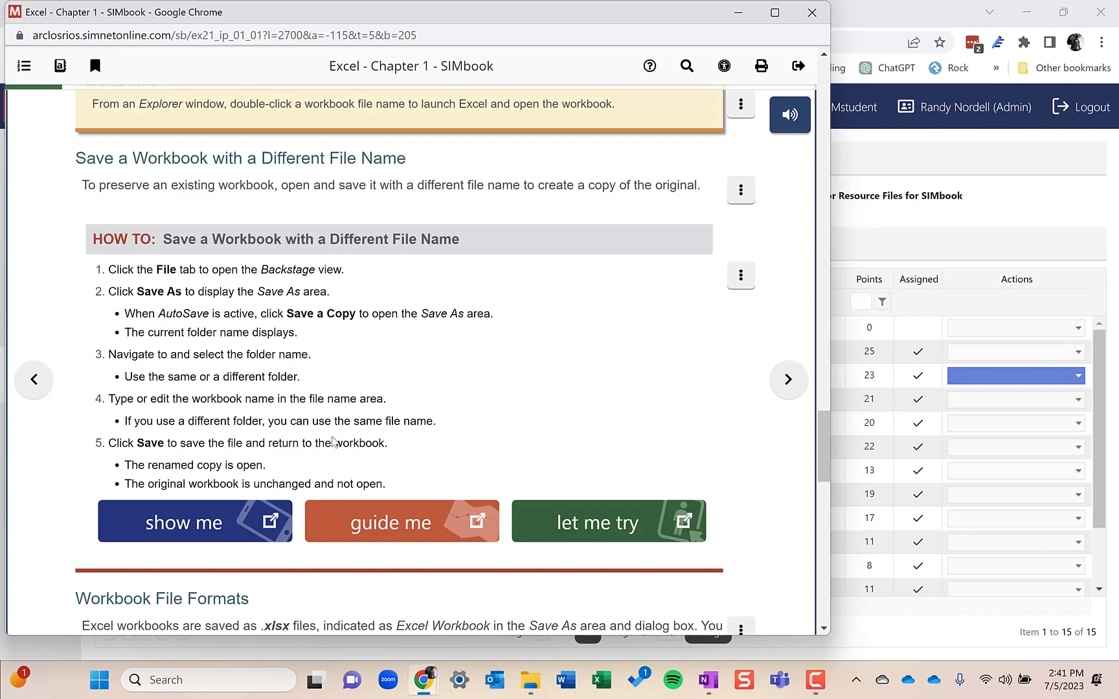
mouse_move(277, 532)
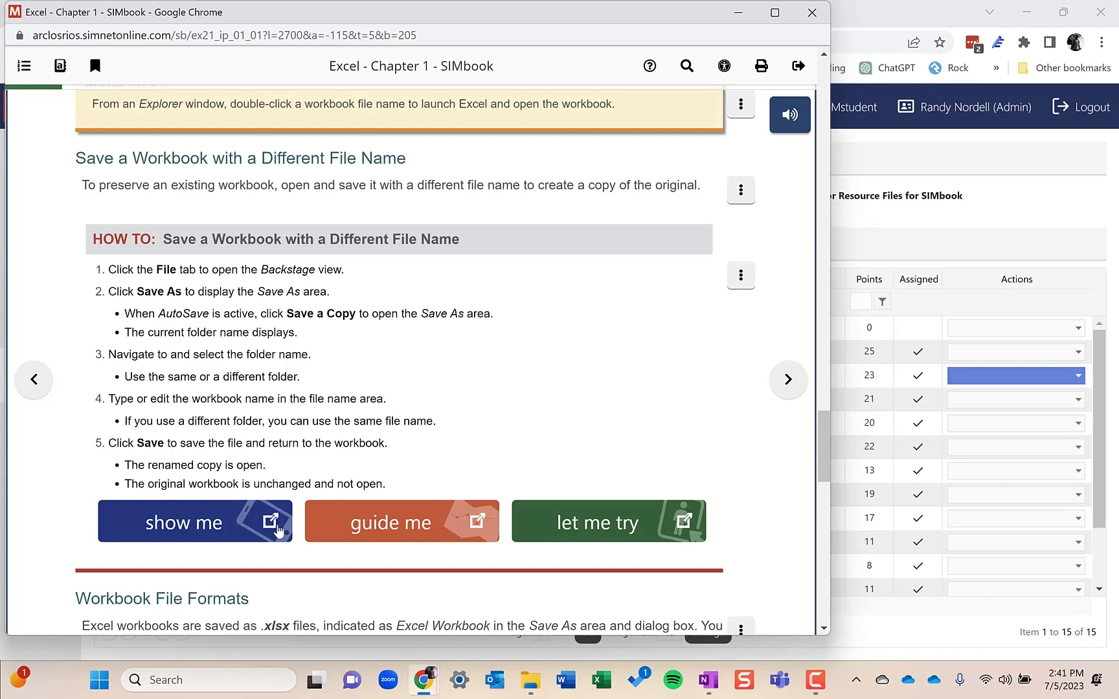
mouse_move(617, 537)
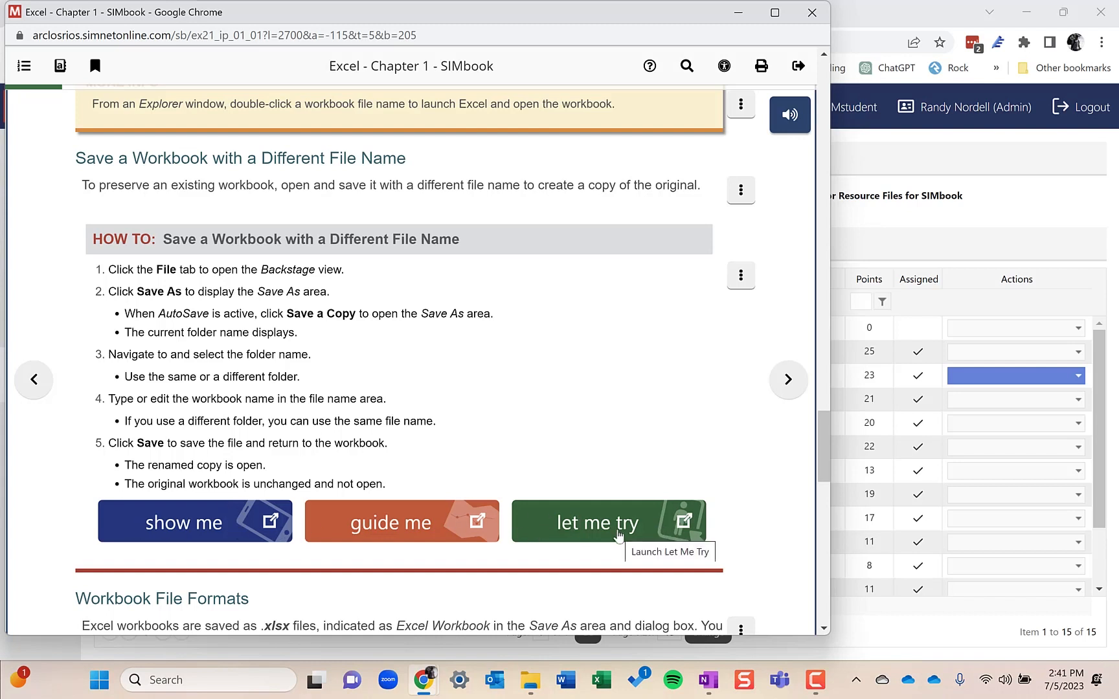
mouse_move(464, 527)
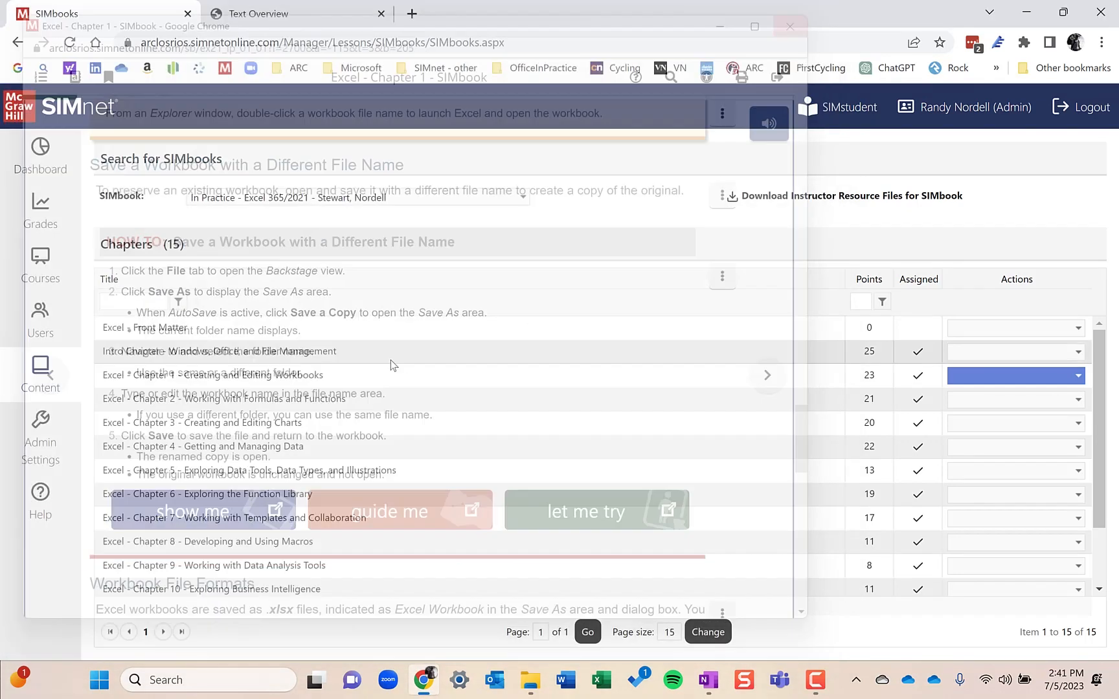
Review the project series list, keeping In Practice Excel 365/2021 and its 33 projects, then reopen Content.
left_click(40, 372)
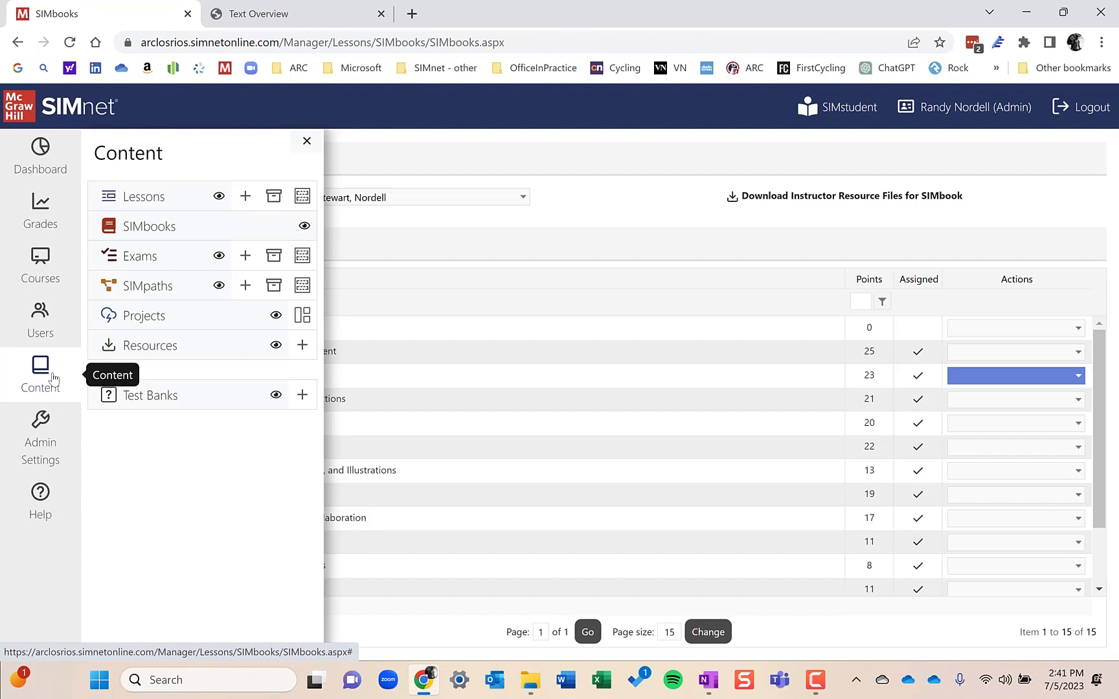
mouse_move(146, 316)
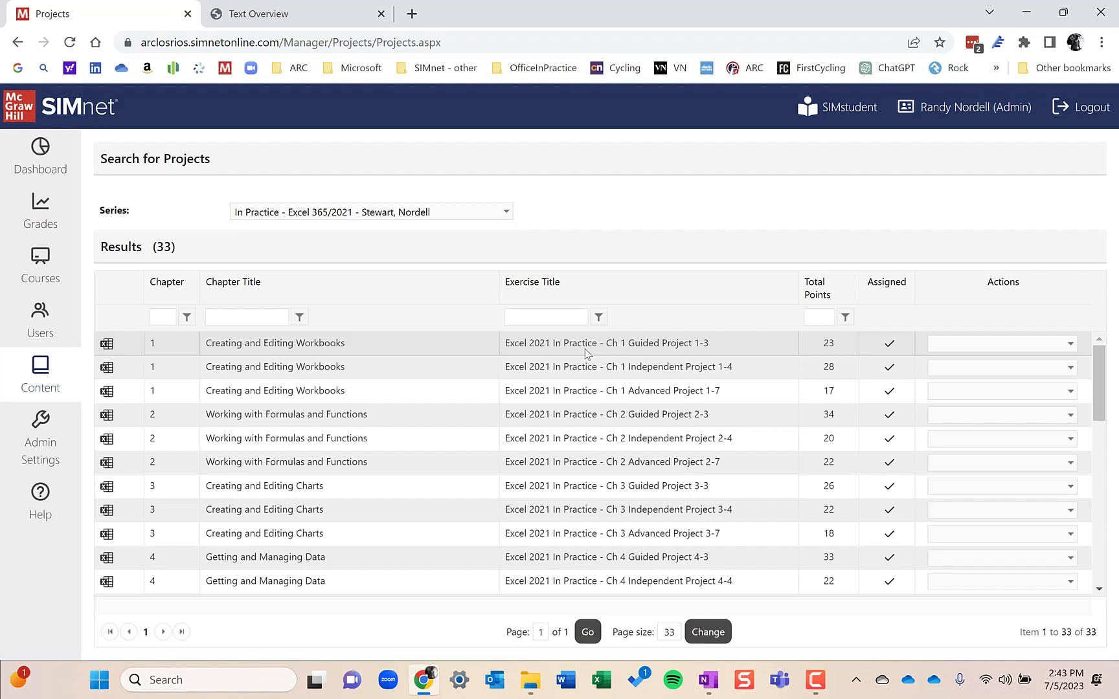
mouse_move(514, 261)
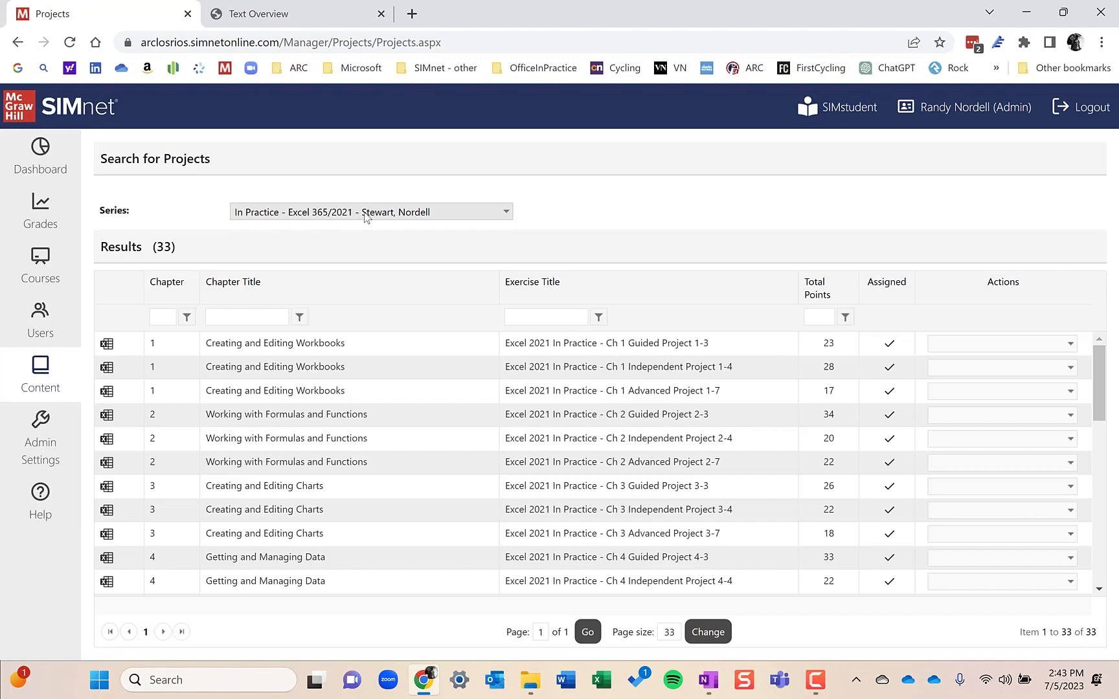
left_click(370, 212)
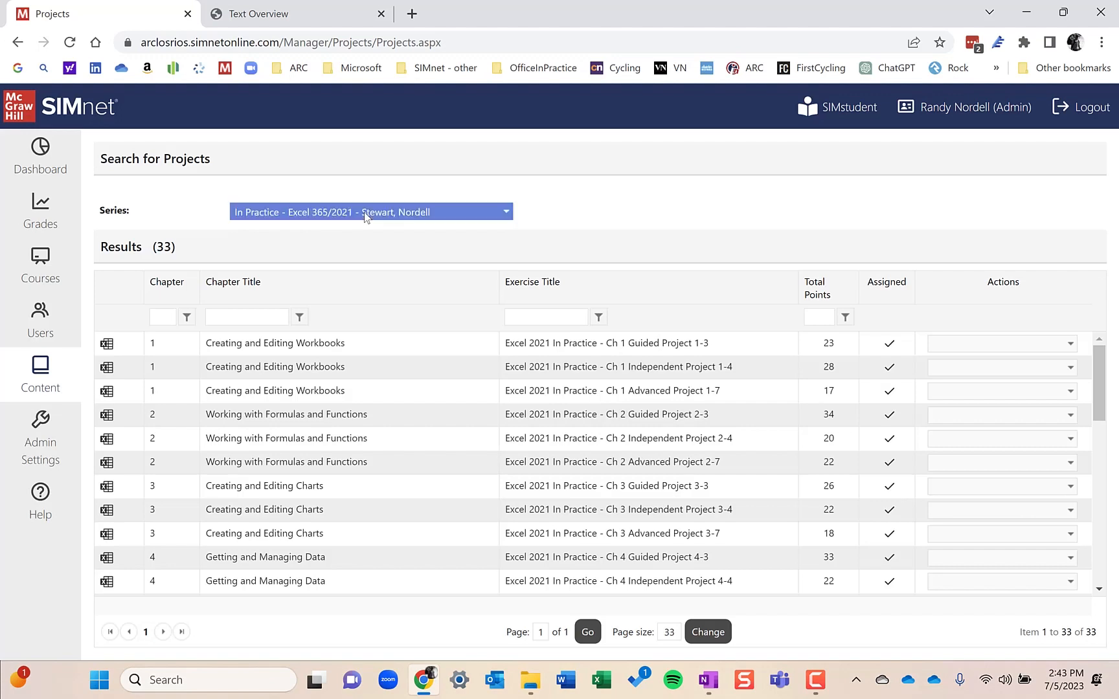
left_click(371, 212)
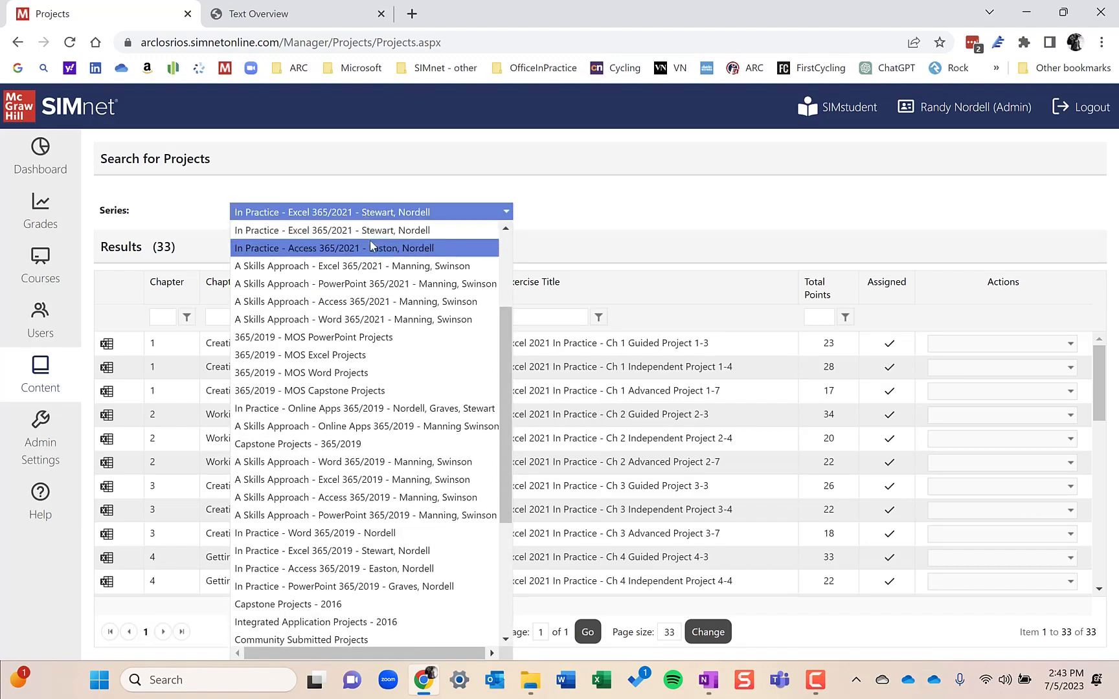
mouse_move(366, 265)
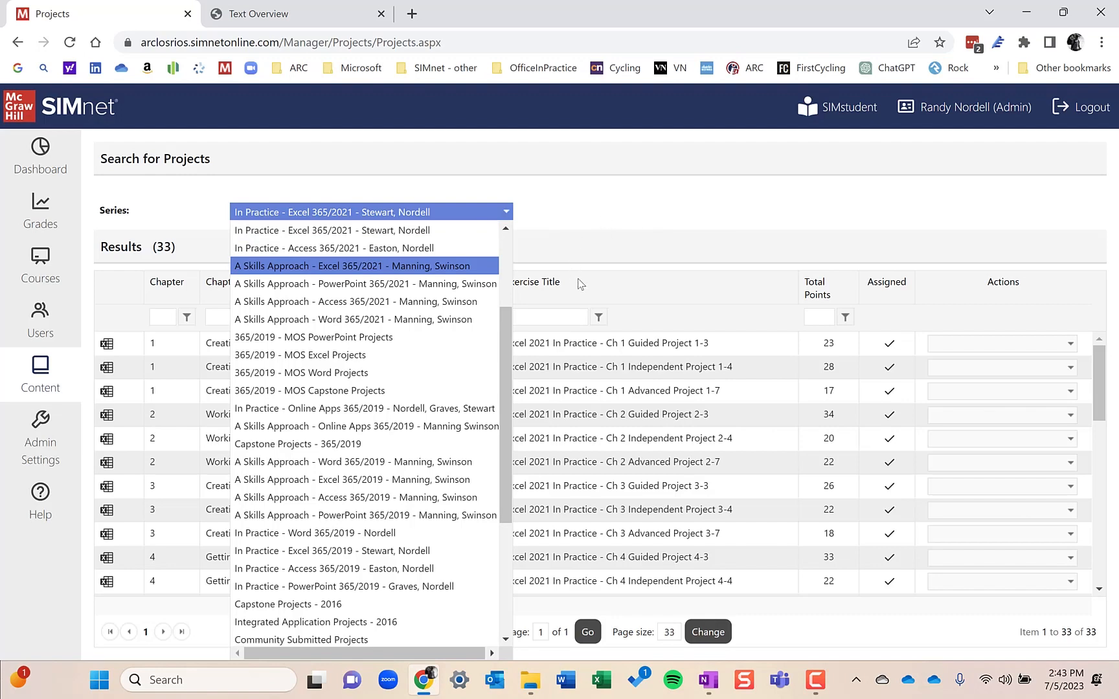
left_click(330, 211)
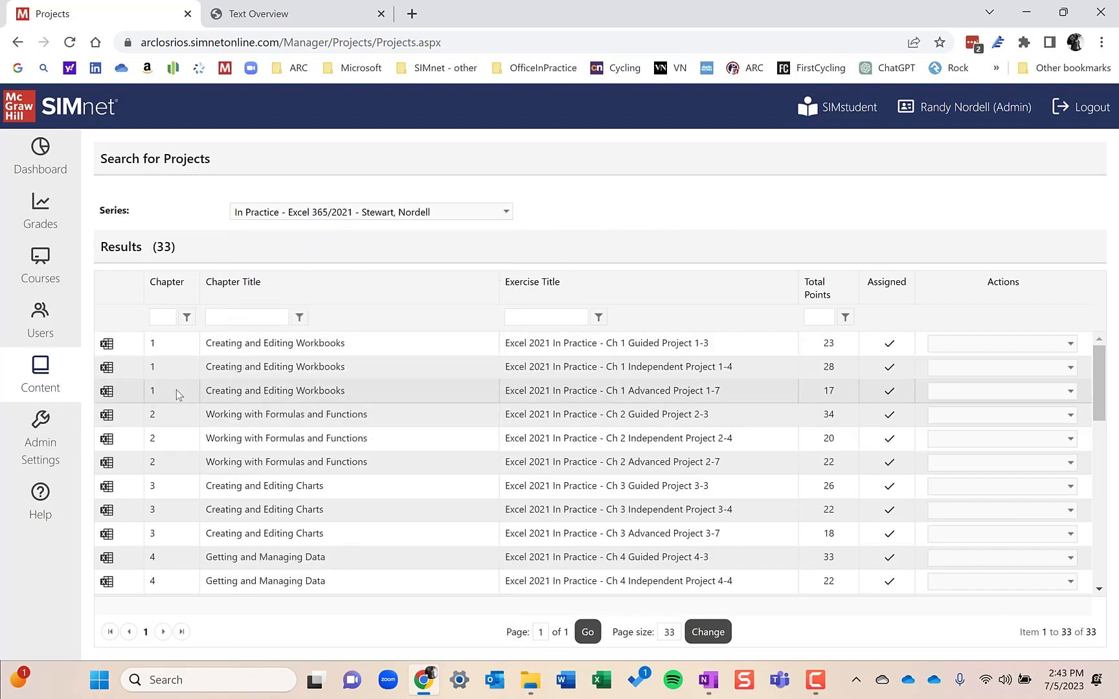
mouse_move(41, 320)
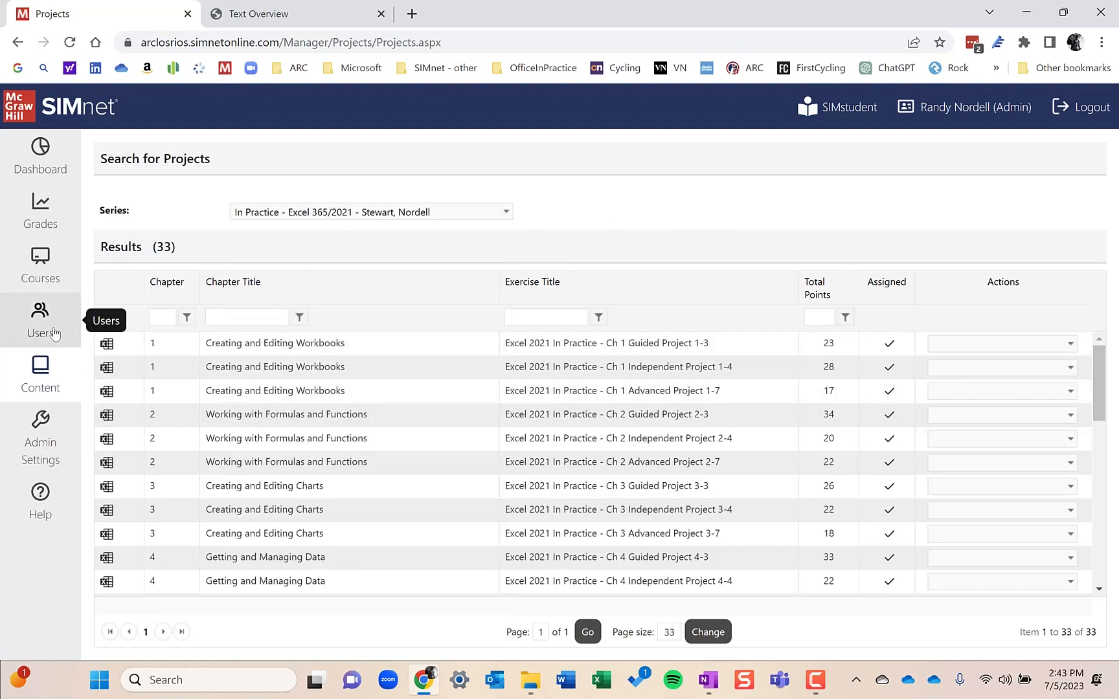
left_click(40, 375)
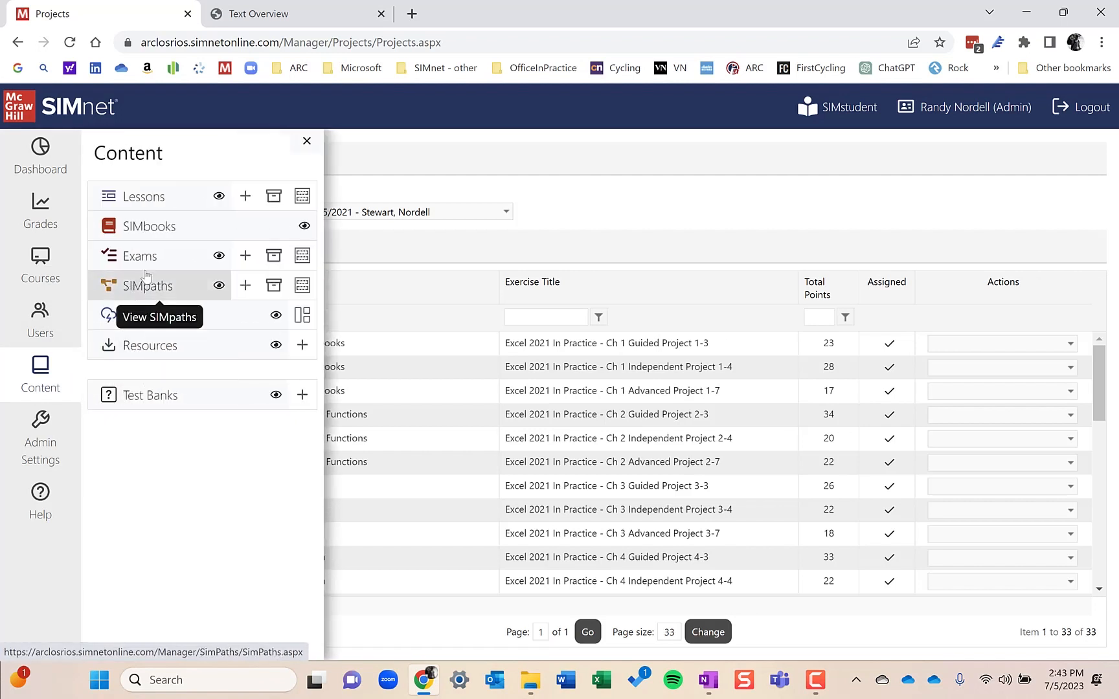
mouse_move(171, 268)
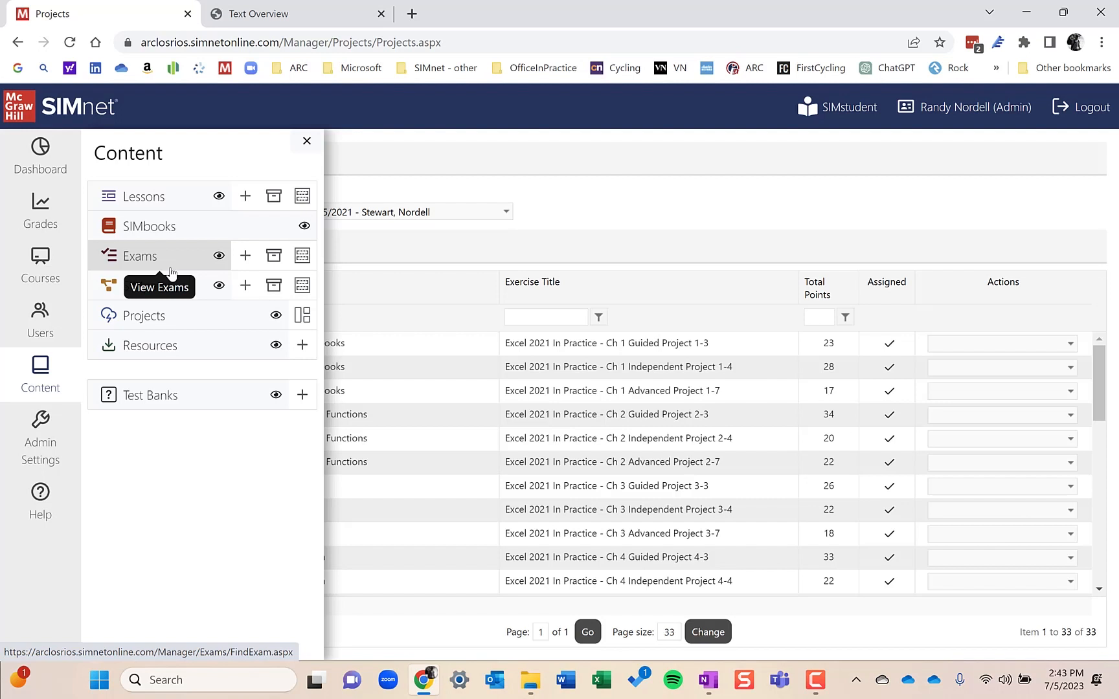
mouse_move(167, 265)
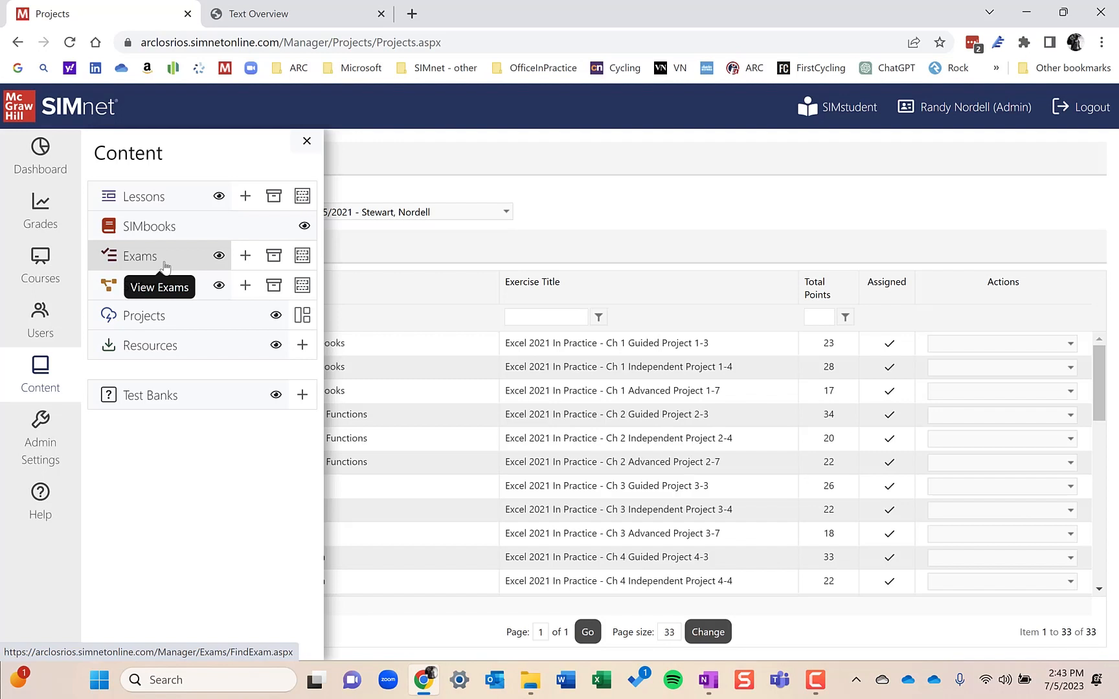
mouse_move(150, 395)
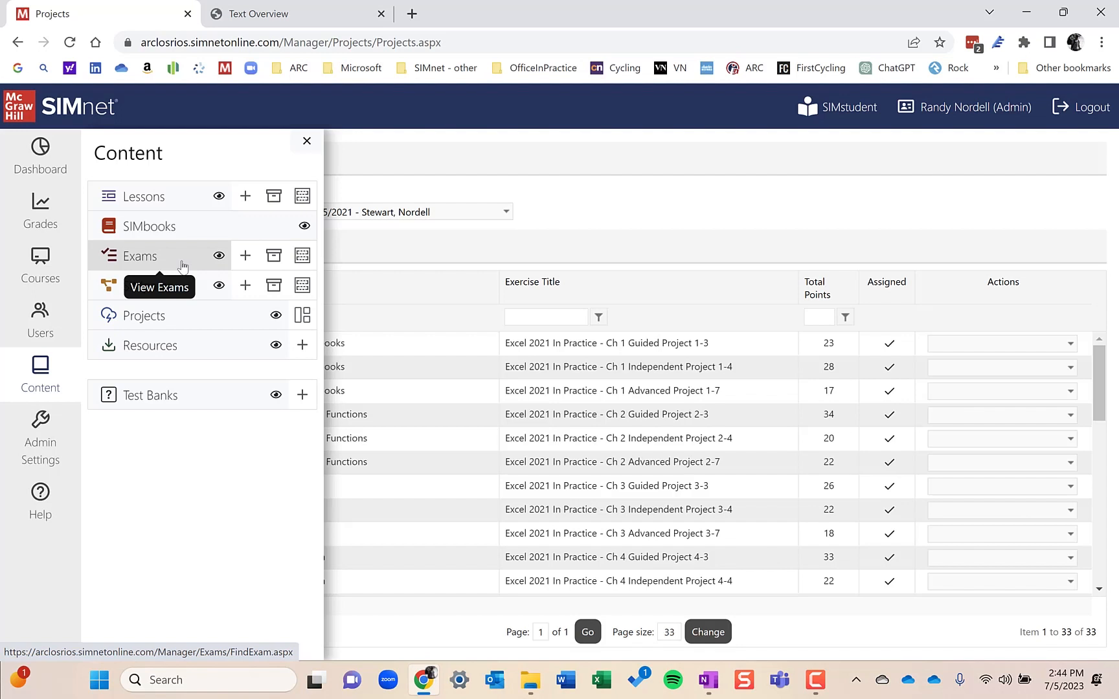
mouse_move(149, 395)
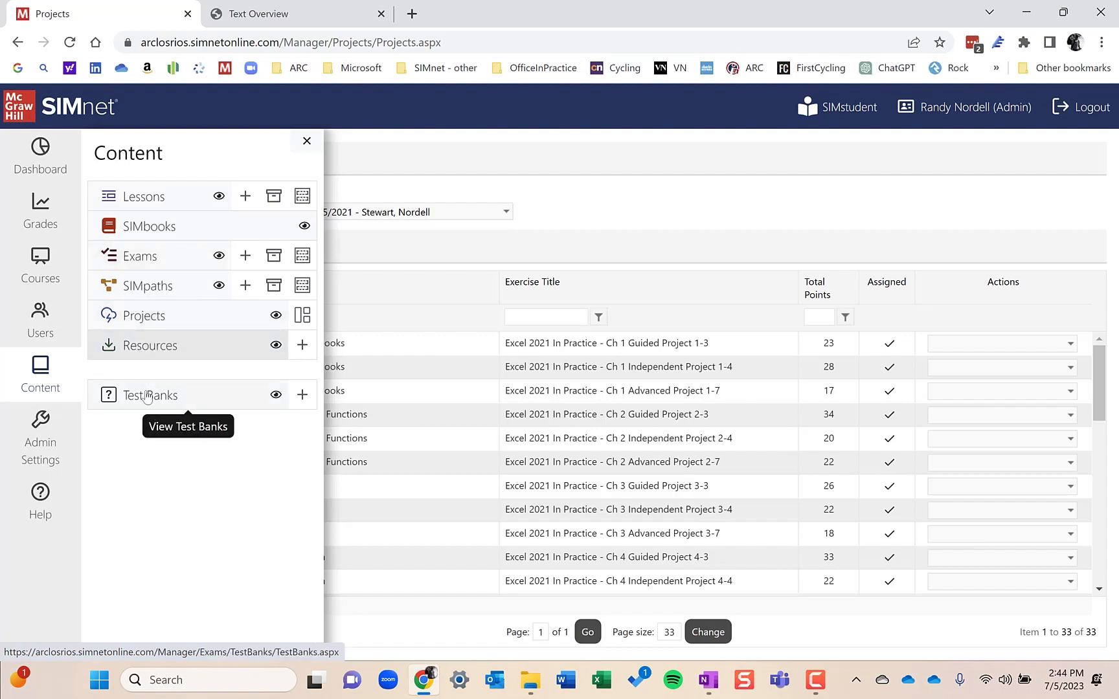
mouse_move(180, 203)
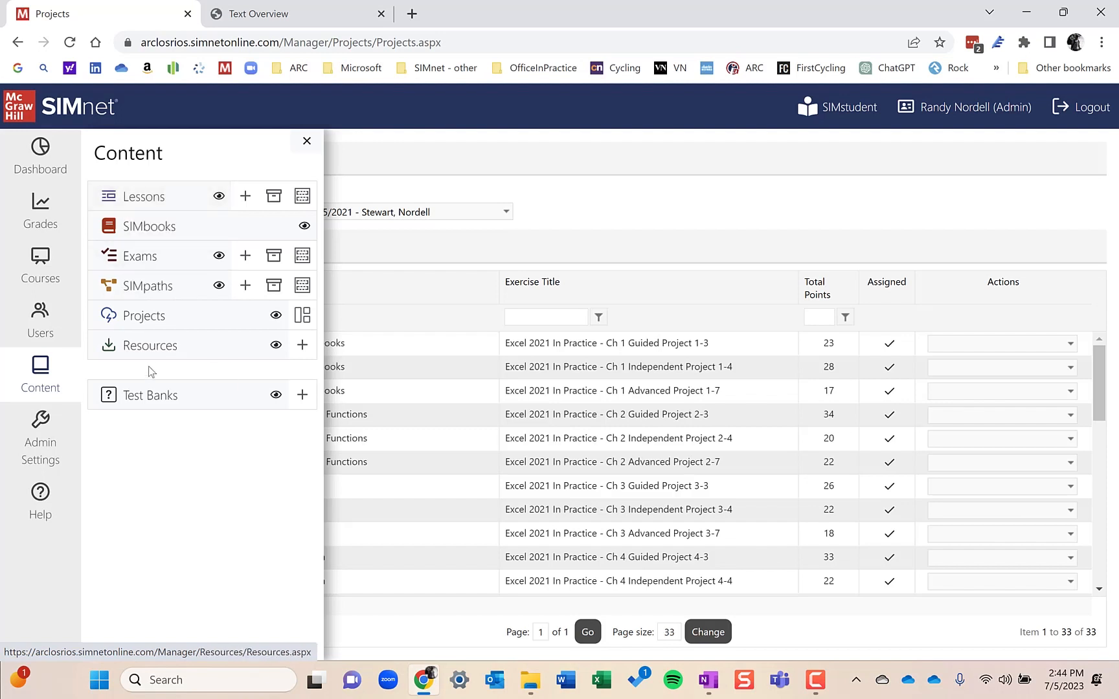
mouse_move(195, 349)
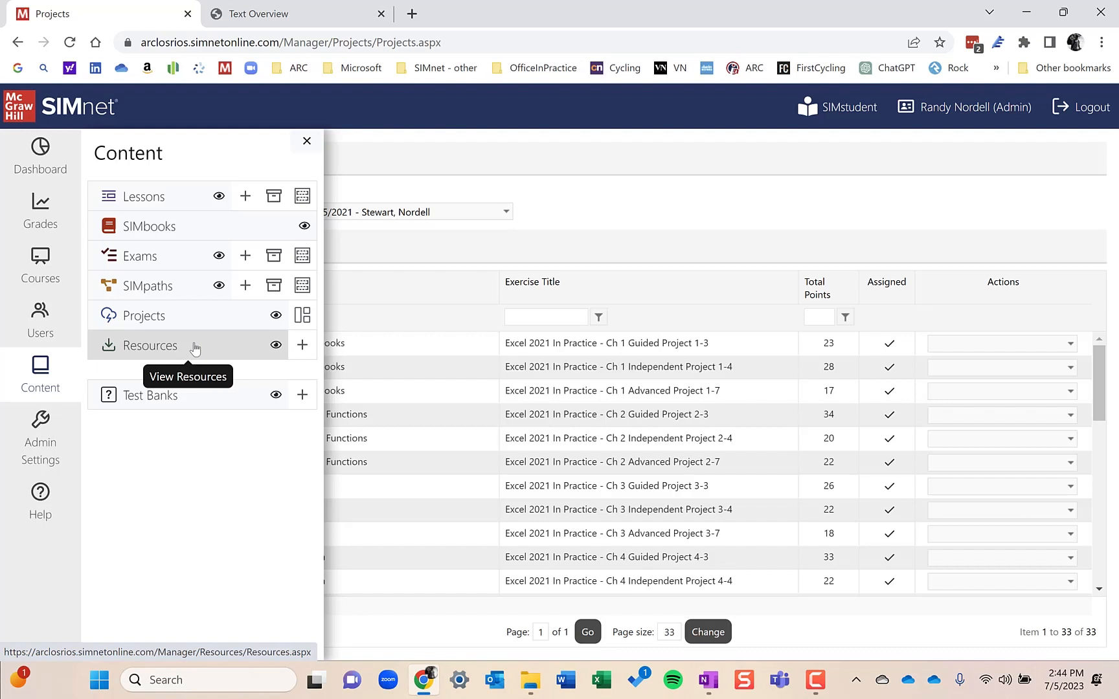
mouse_move(194, 287)
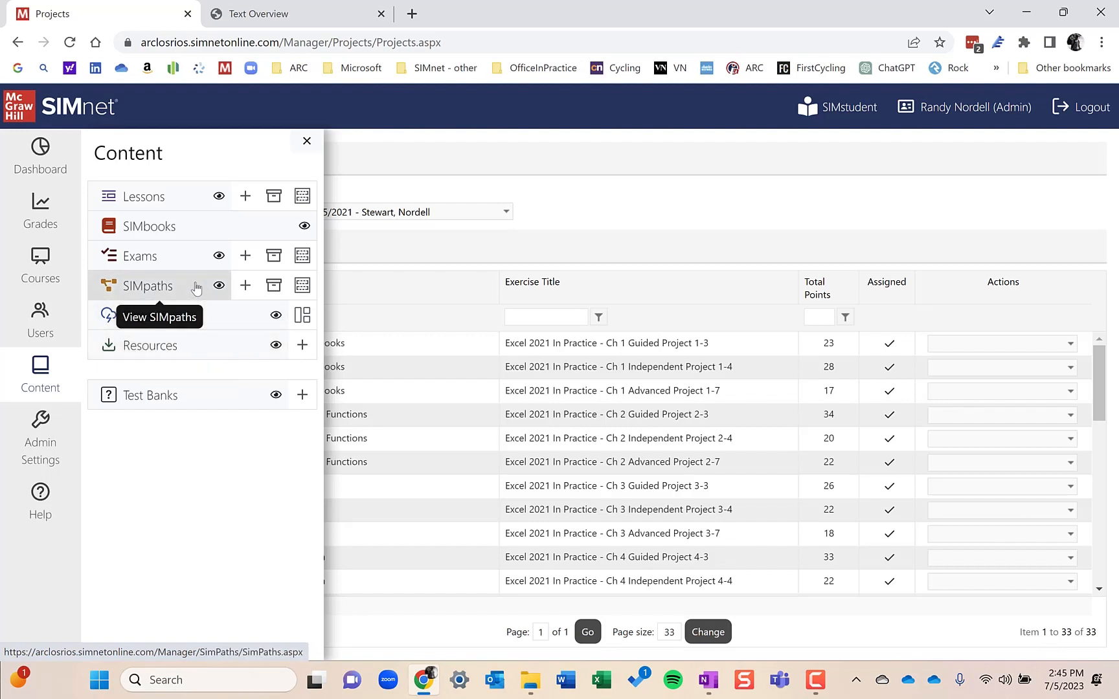
mouse_move(193, 356)
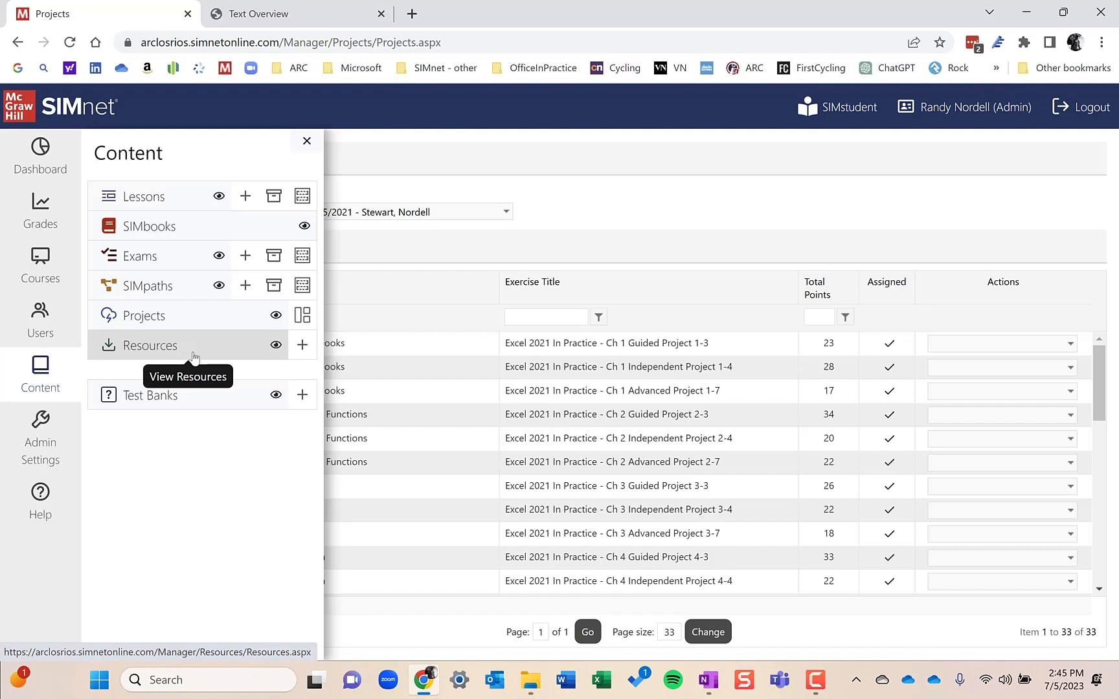
mouse_move(186, 291)
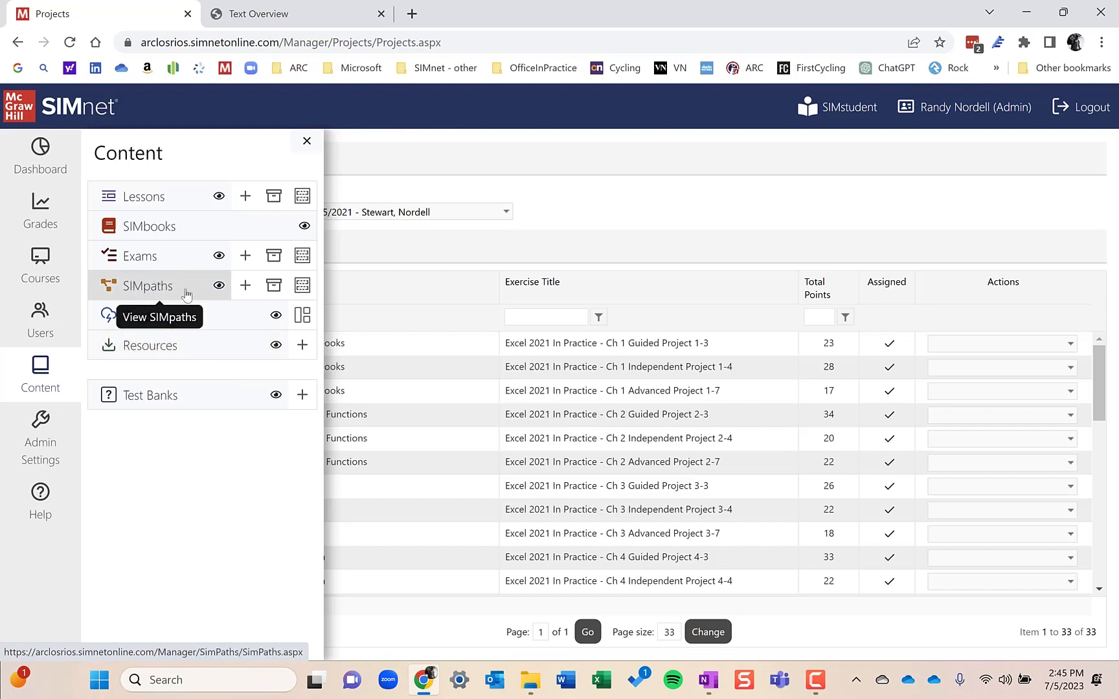
mouse_move(140, 256)
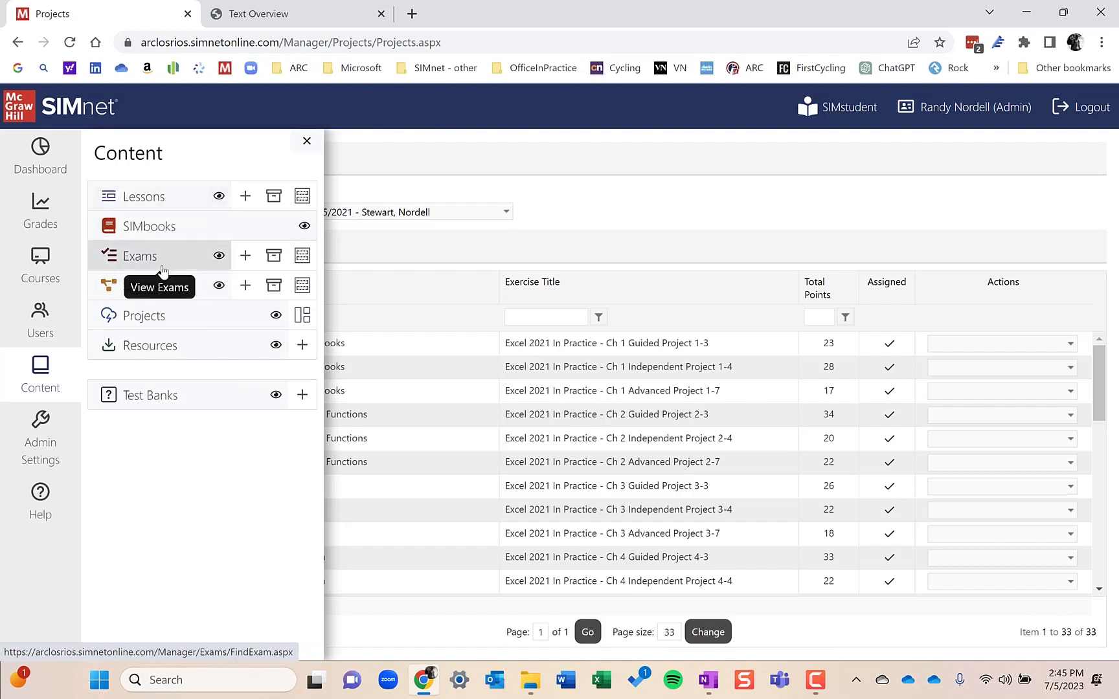
mouse_move(148, 286)
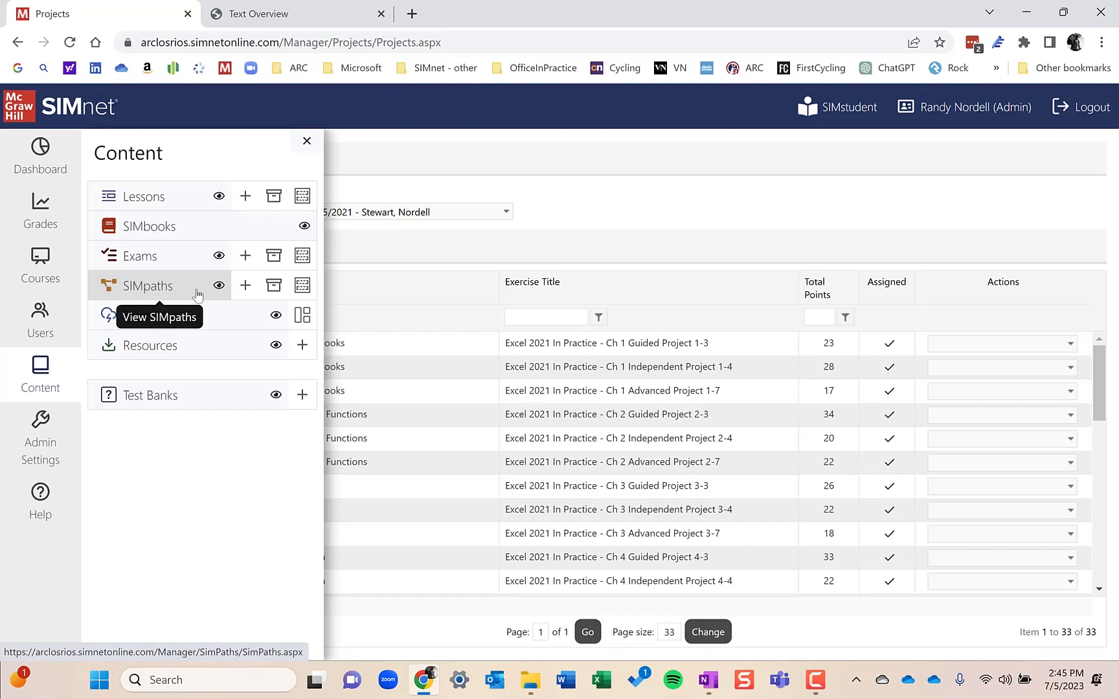
mouse_move(192, 337)
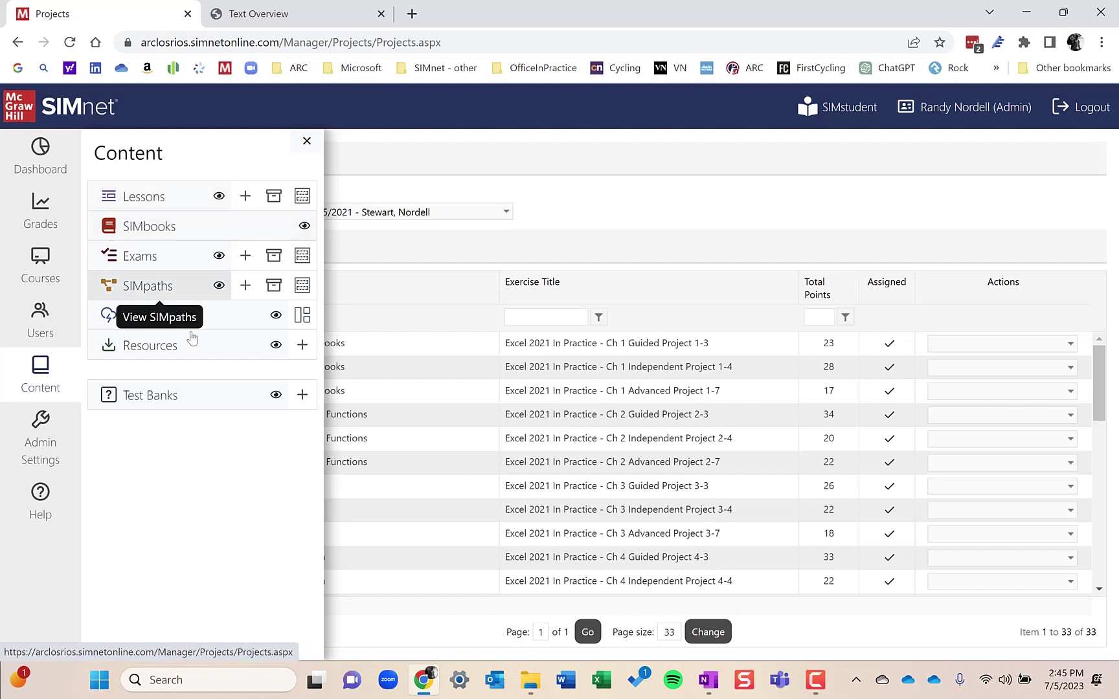
mouse_move(196, 353)
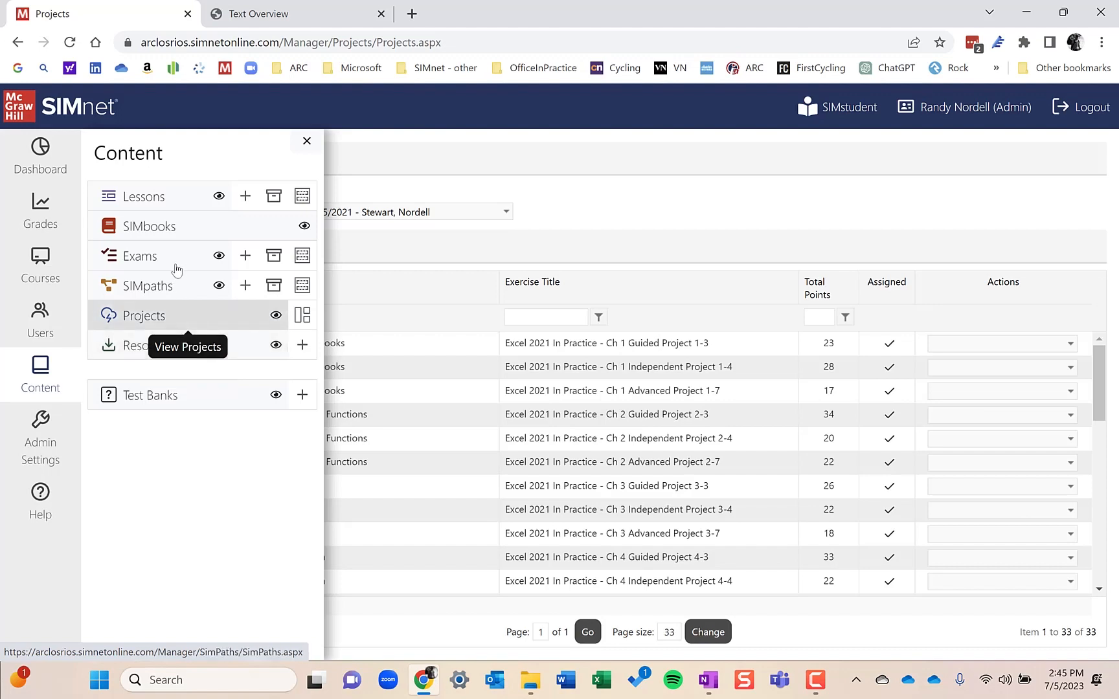
Expand the SIMbook dropdown to show the In Practice Access, Excel, Office, PowerPoint and Word titles.
left_click(149, 226)
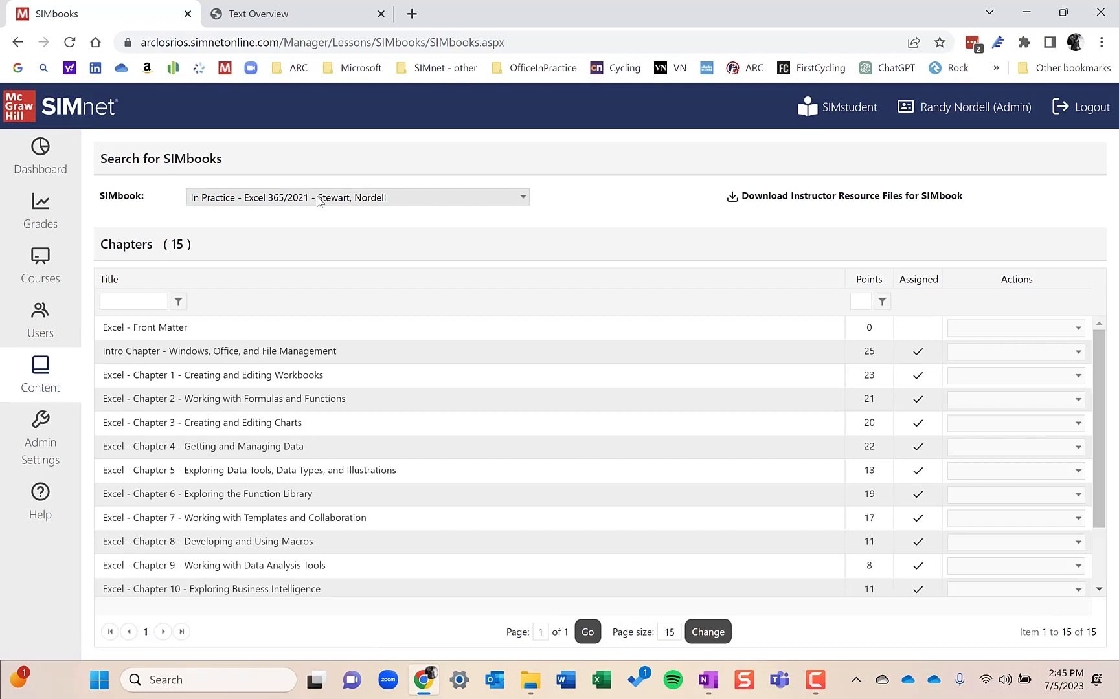
left_click(357, 198)
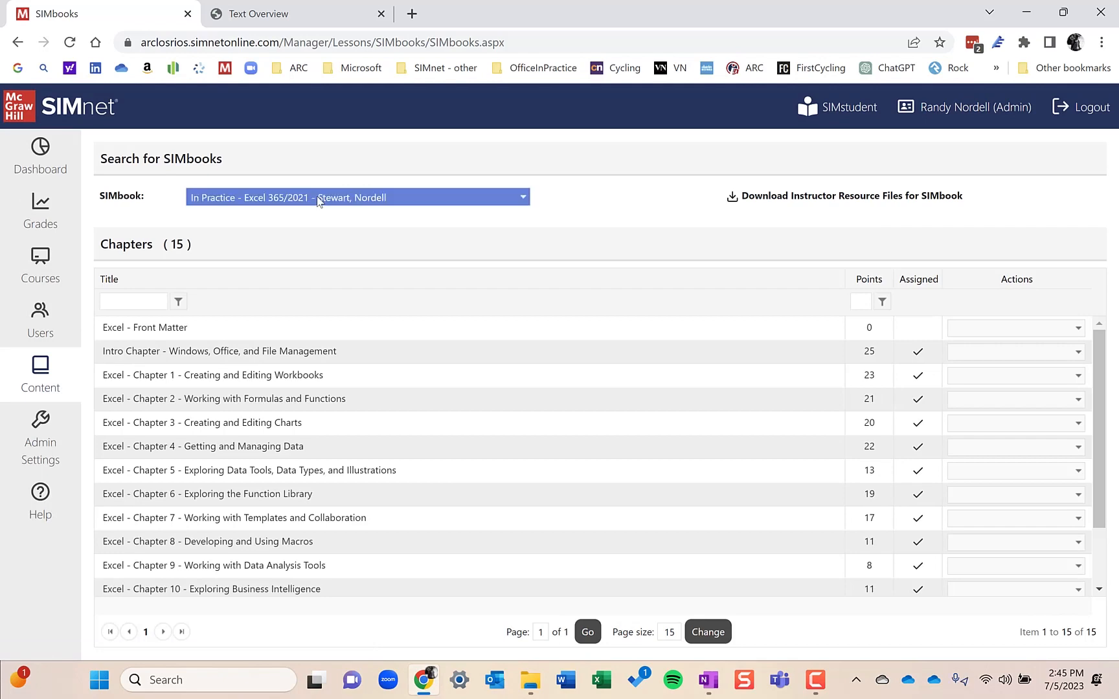
left_click(357, 197)
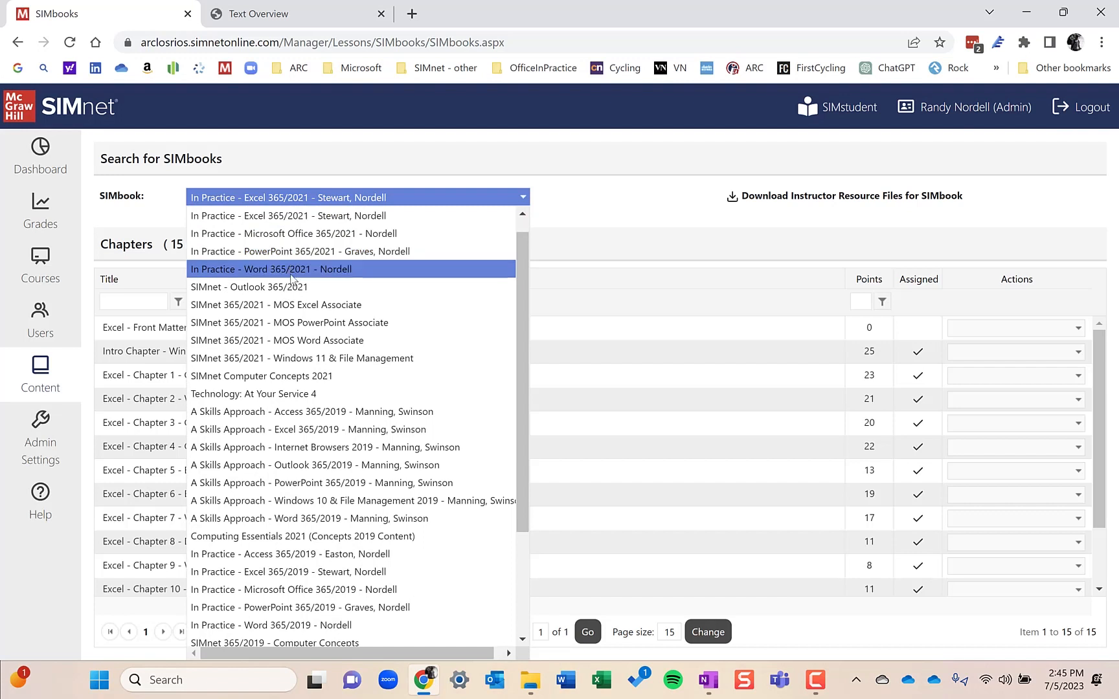
scroll("up", 3)
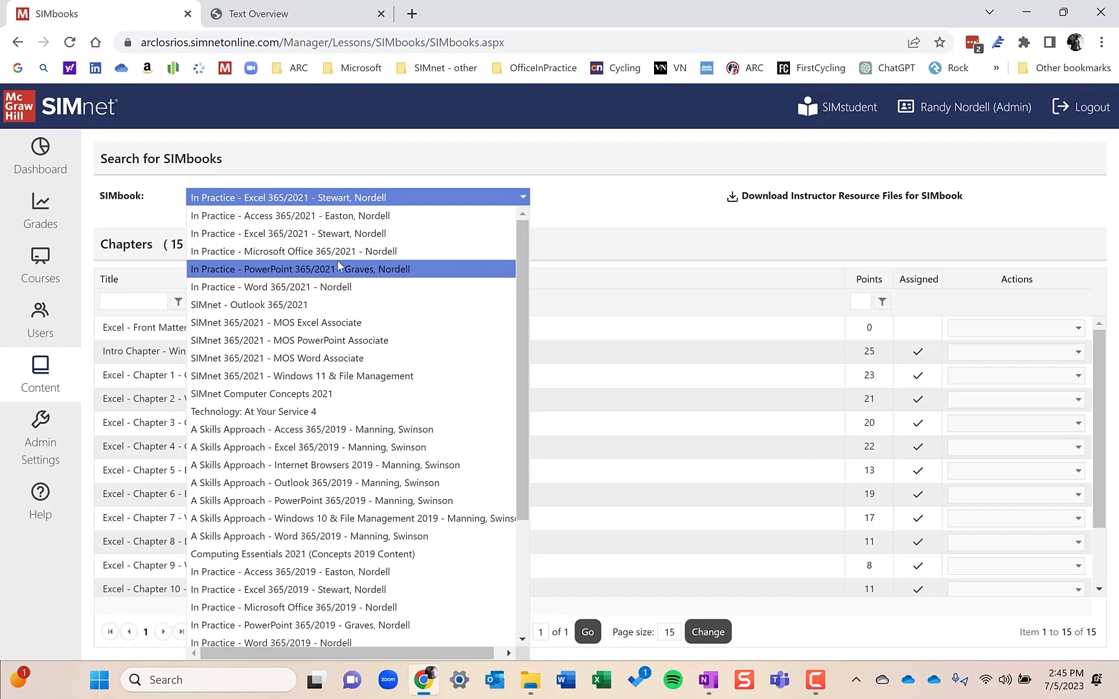
mouse_move(340, 272)
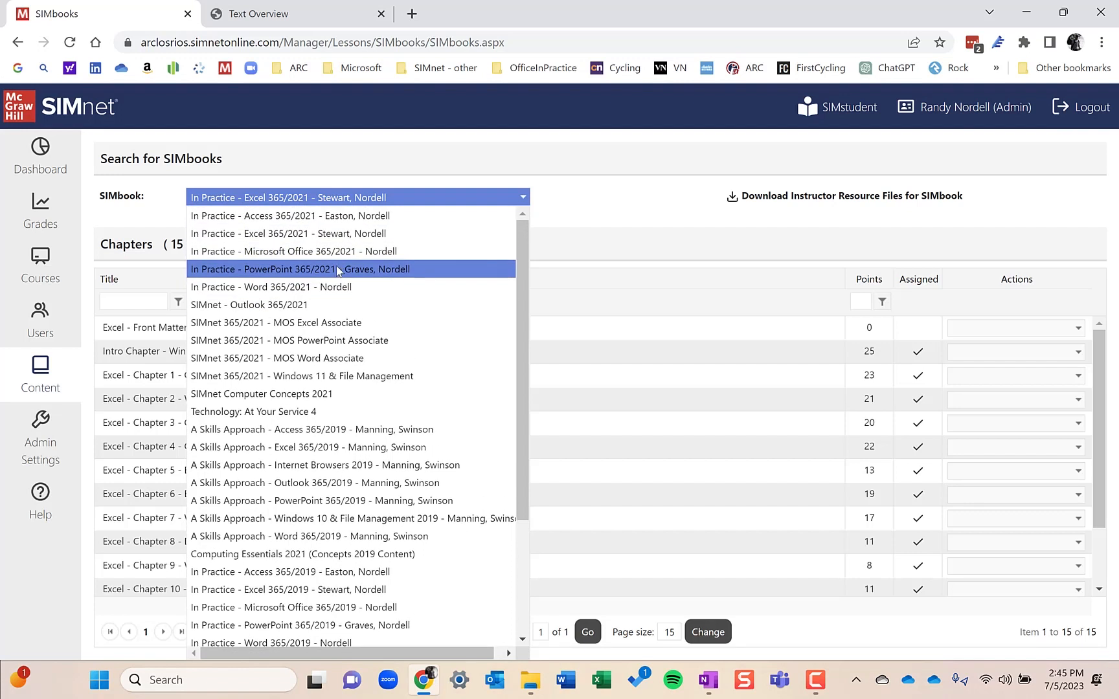
mouse_move(320, 305)
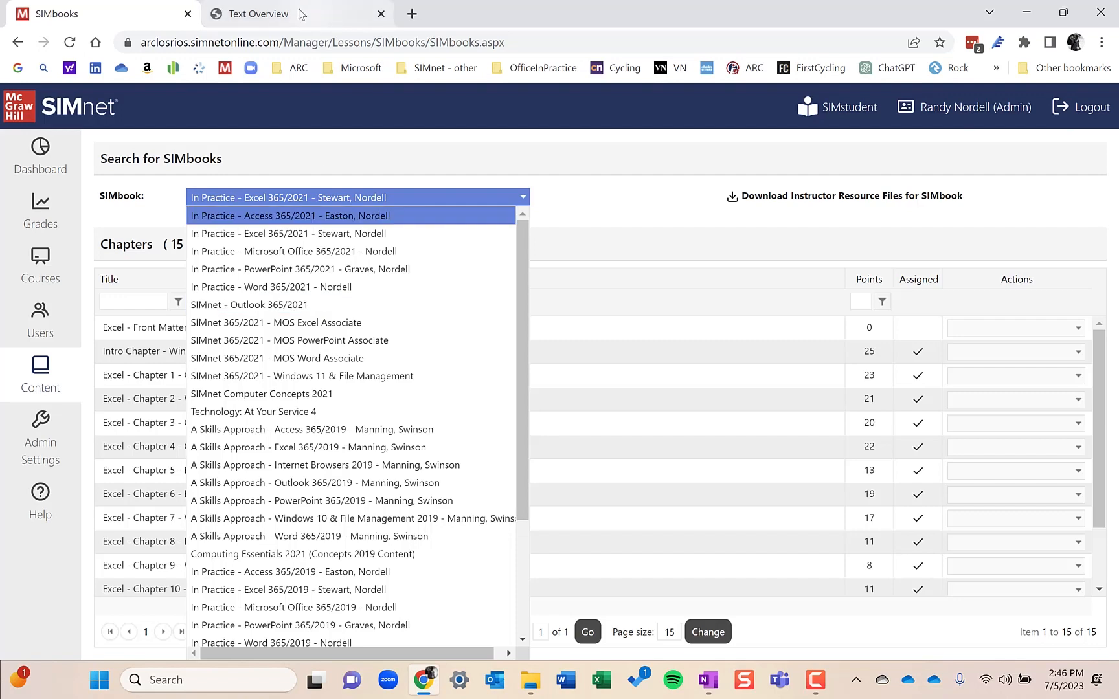
Scroll through both pages of the Office 365 In Practice Text Overview PDF, then go to Dashboard.
left_click(257, 14)
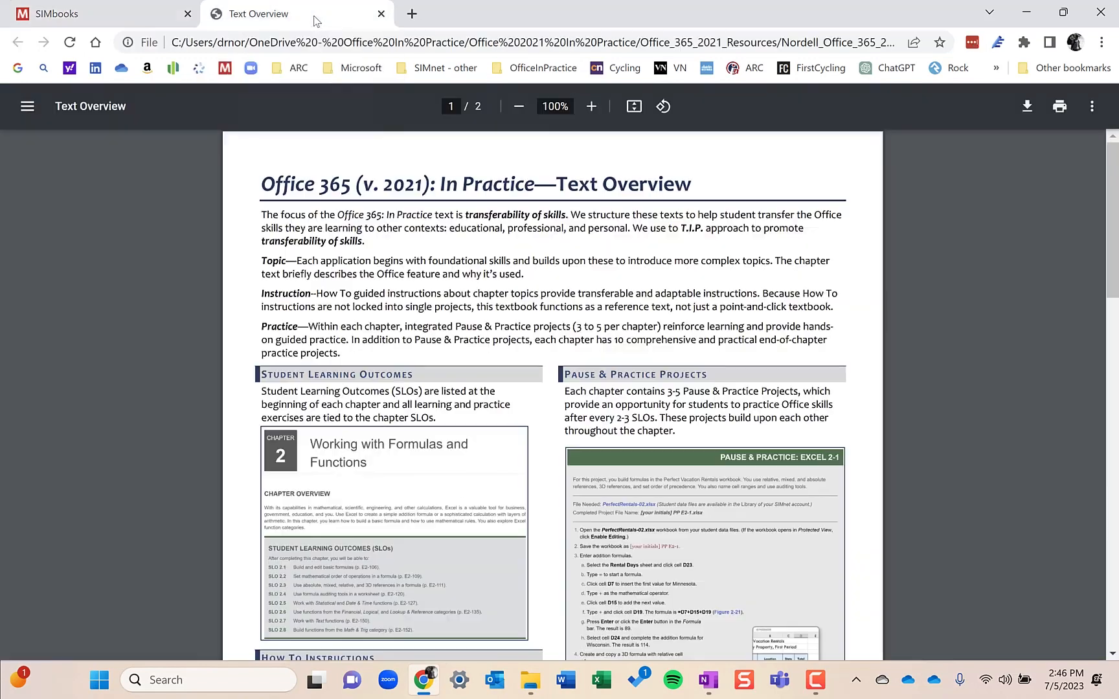
mouse_move(487, 277)
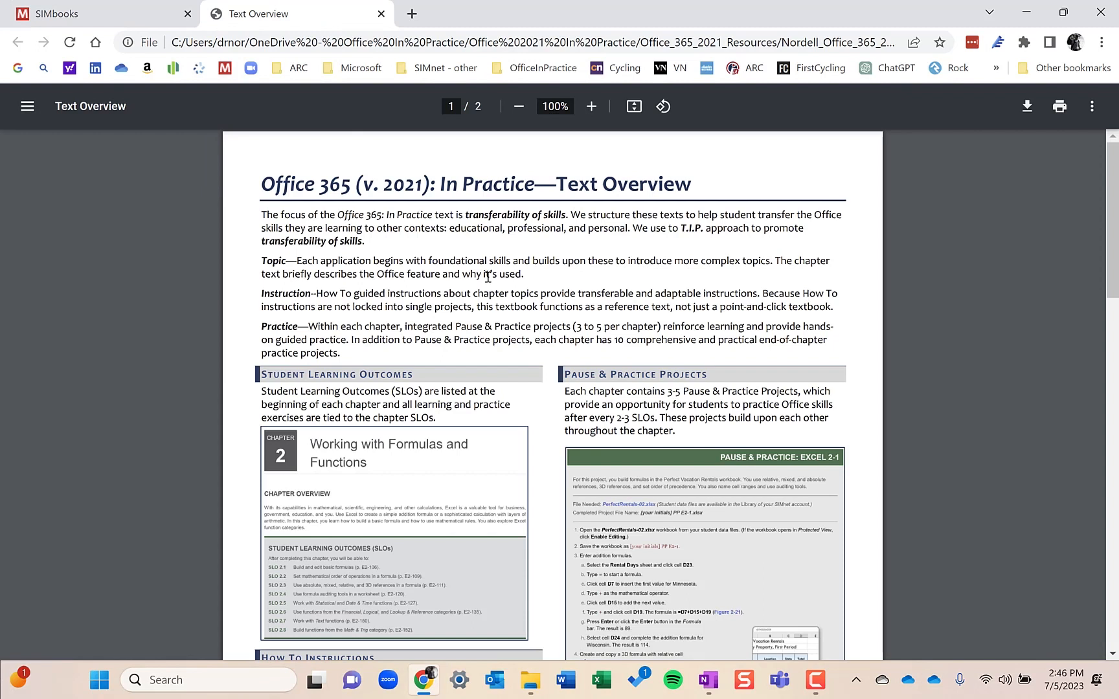
scroll("down", 3)
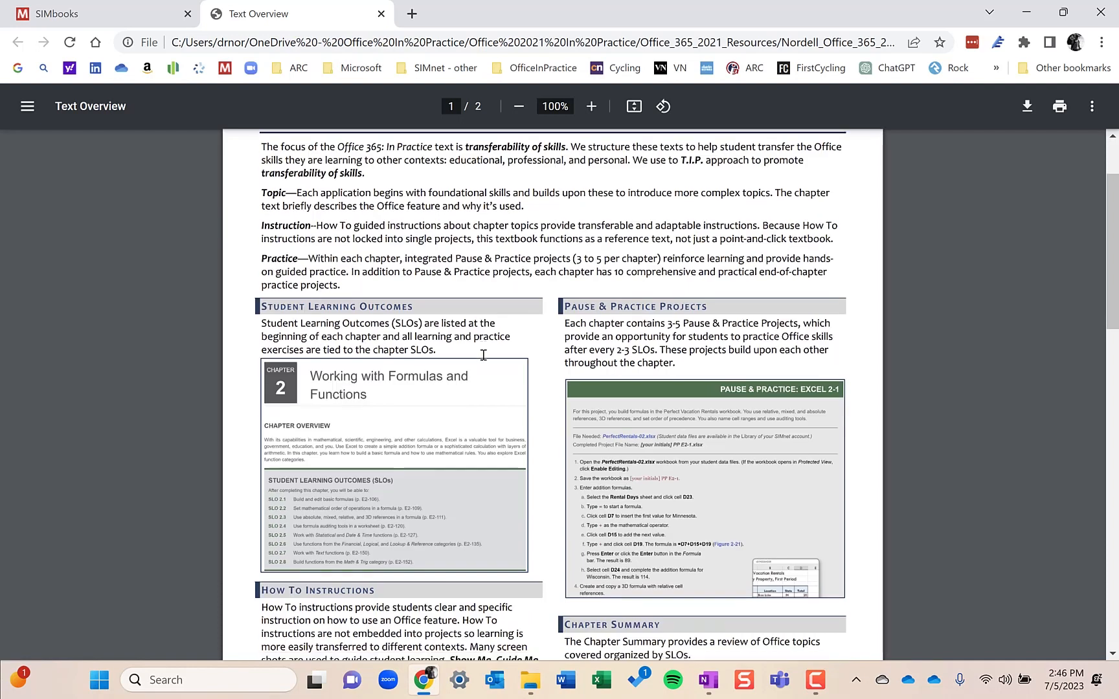
scroll("down", 3)
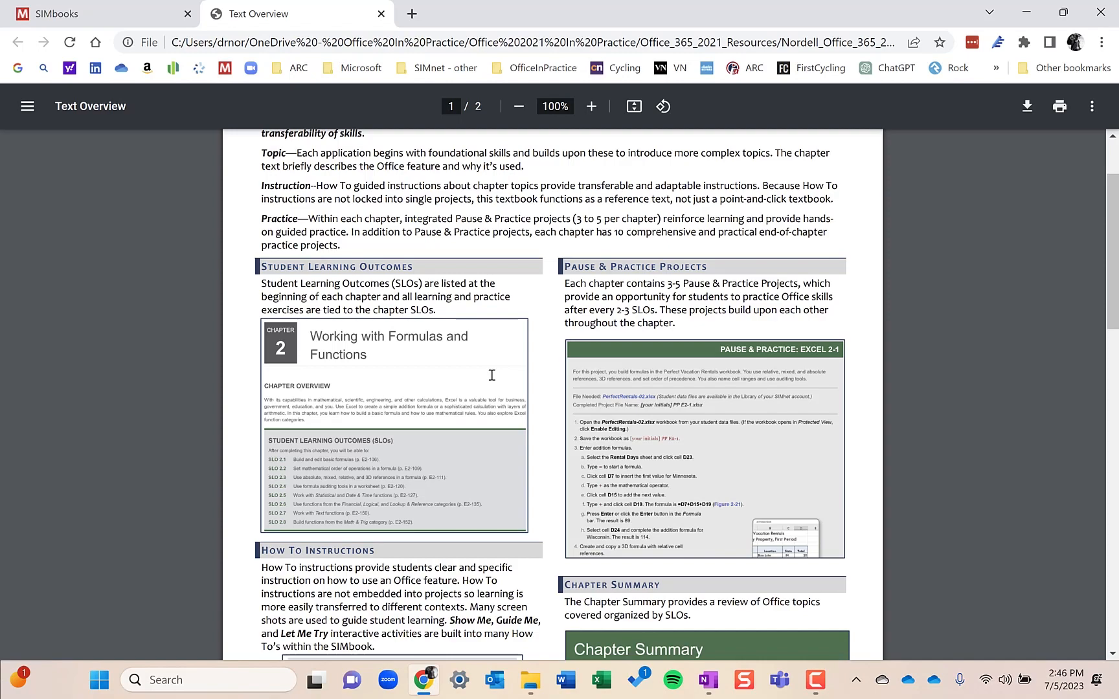
mouse_move(500, 433)
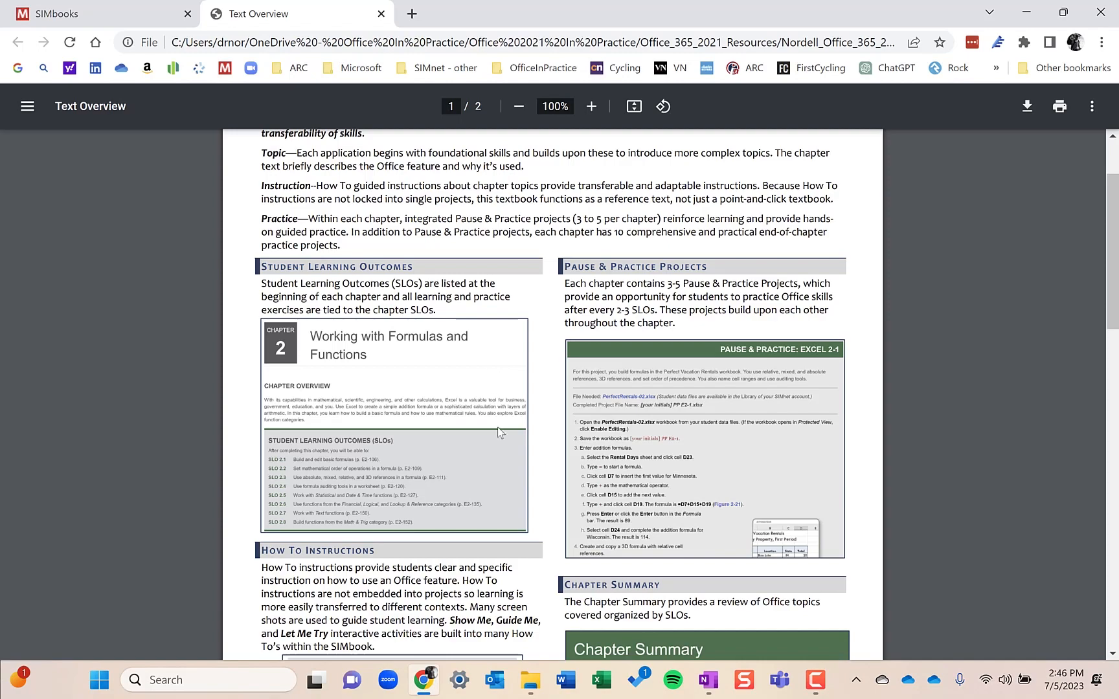
scroll("down", 3)
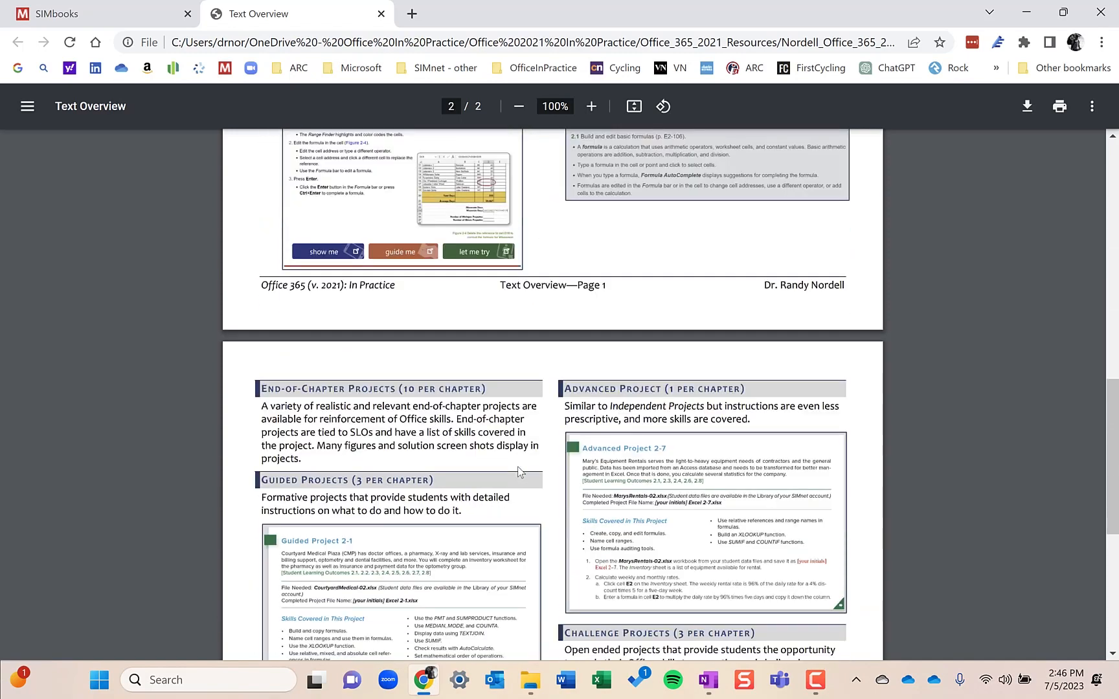
scroll("up", 3)
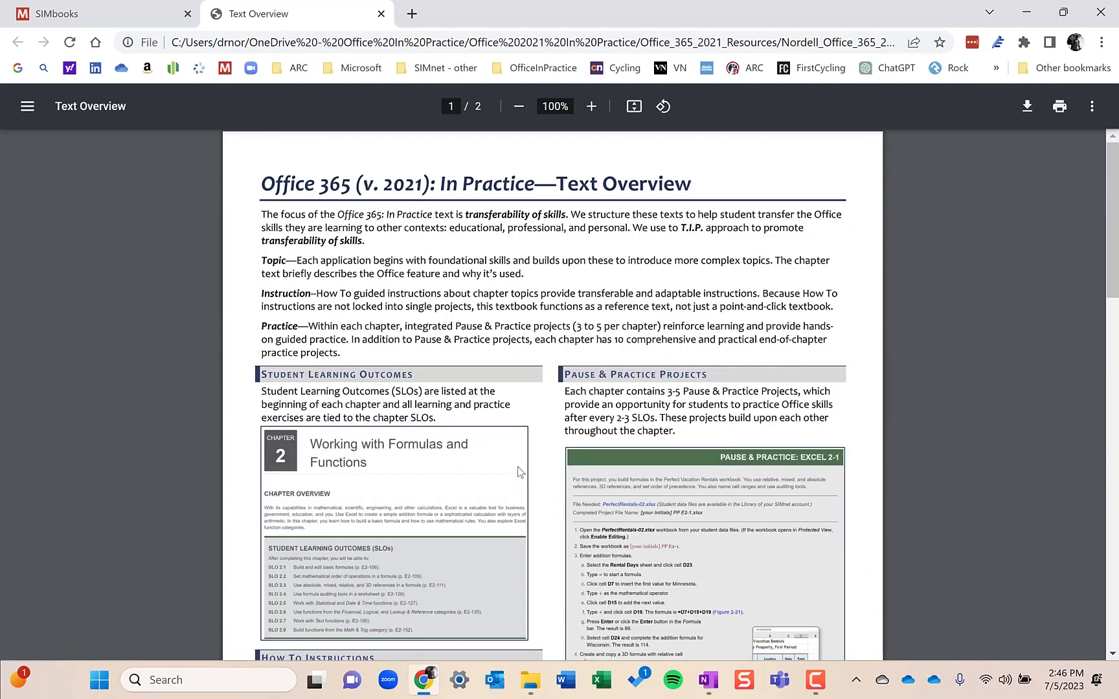
mouse_move(275, 9)
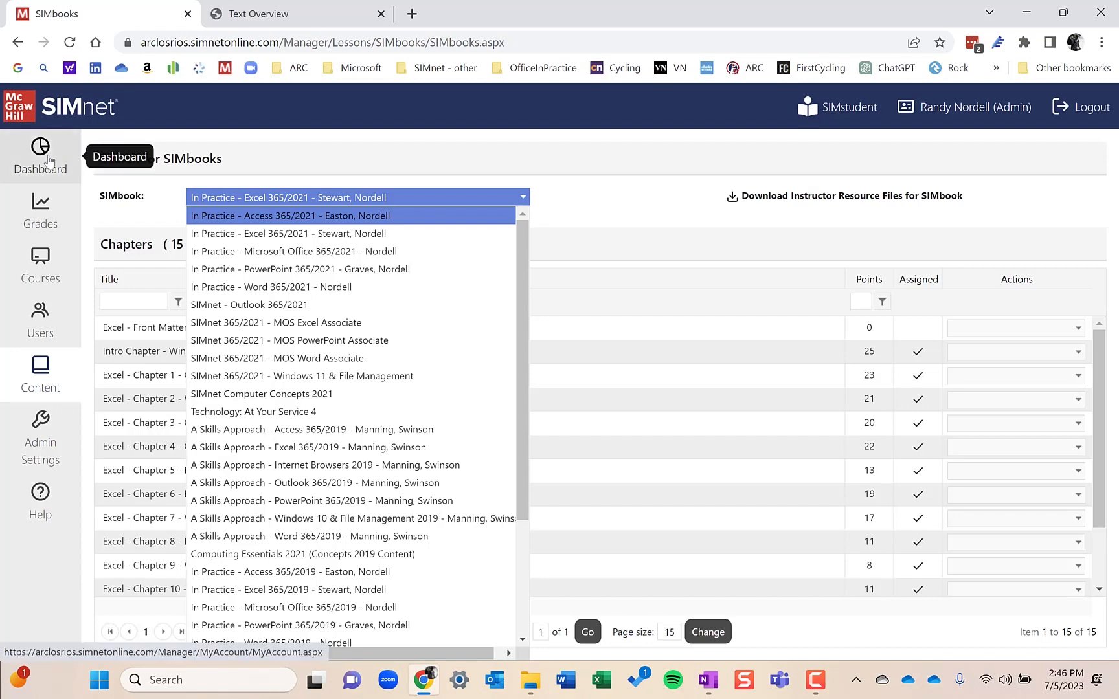
left_click(40, 155)
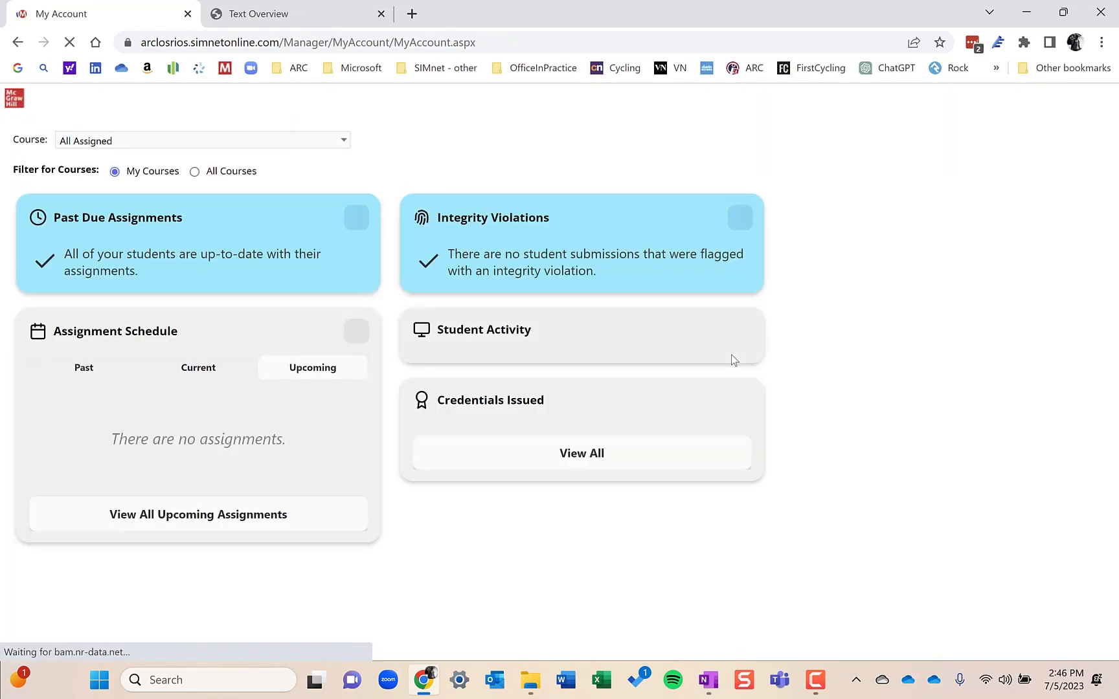